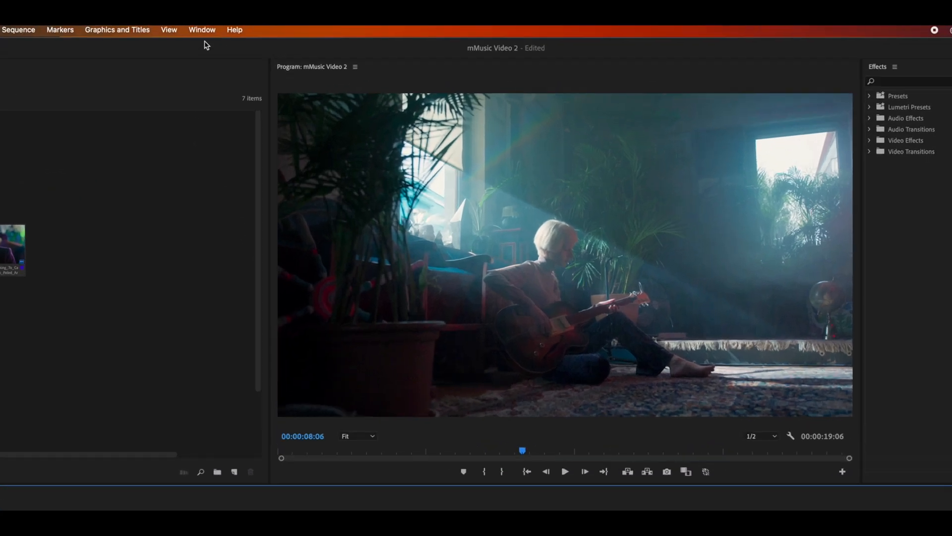
- Open Essential Graphics and scroll the Browse templates toward Subtitle 05
click(202, 29)
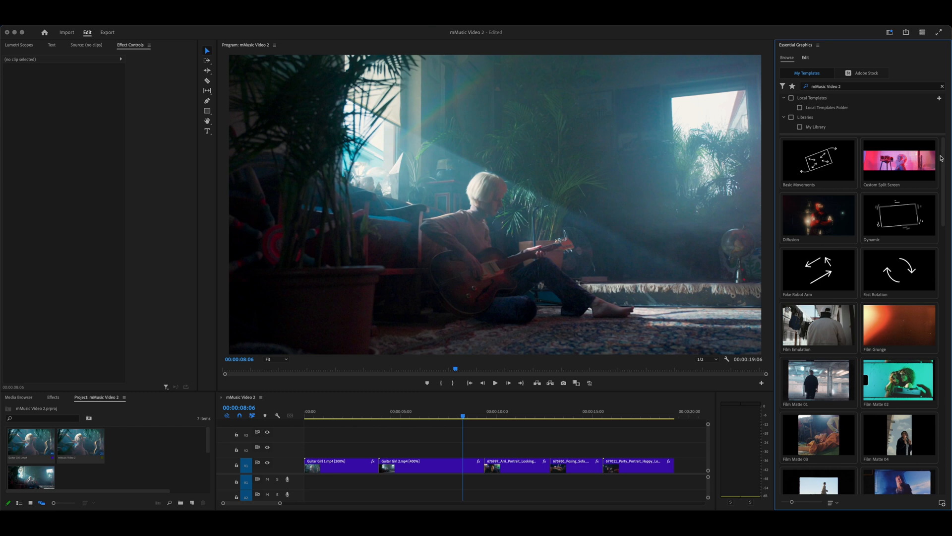
scroll(down, 3)
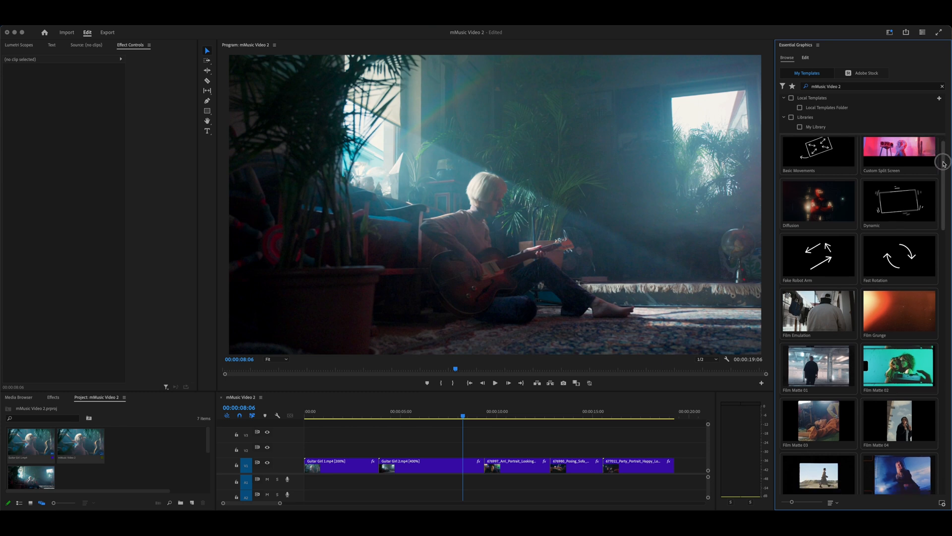
scroll(down, 3)
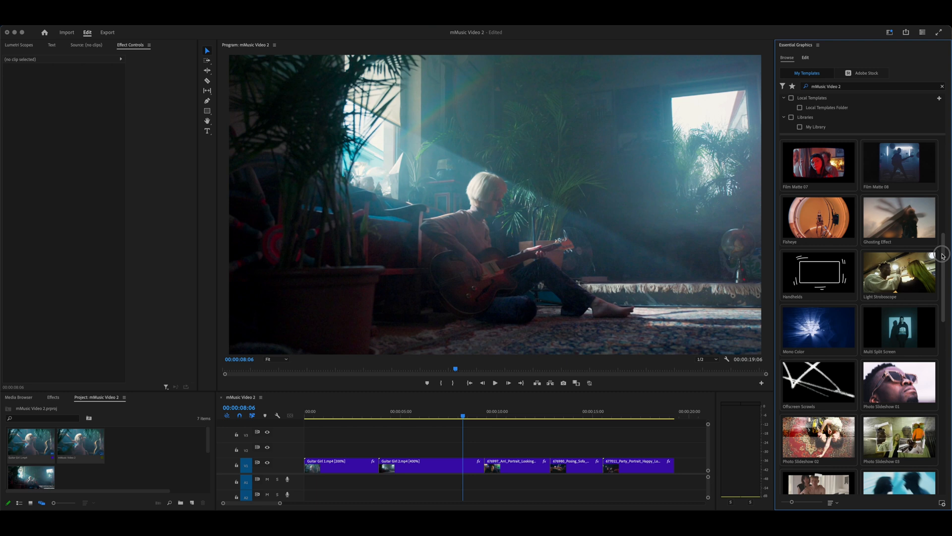
scroll(down, 3)
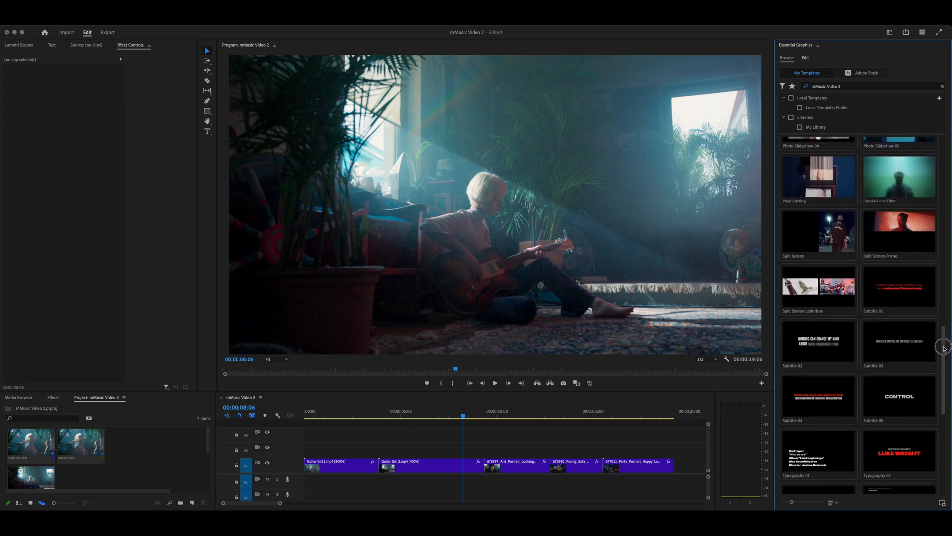
scroll(down, 3)
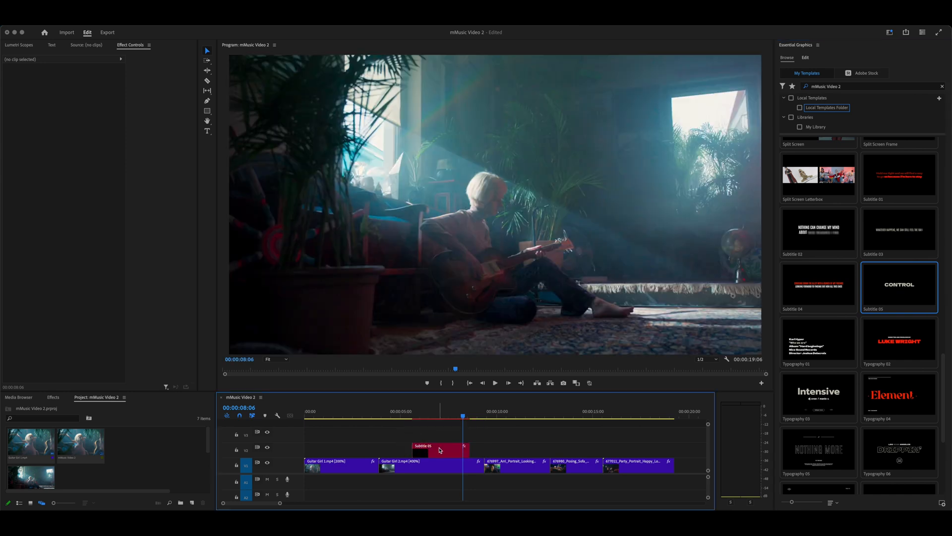
- Select the Subtitle 05 clip to view its Effect Controls properties
click(428, 447)
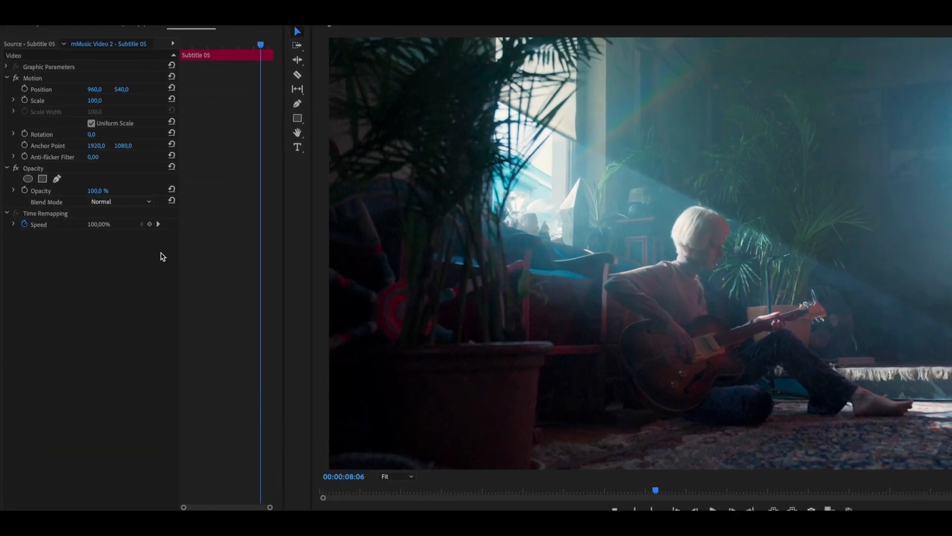
mouse_move(111, 130)
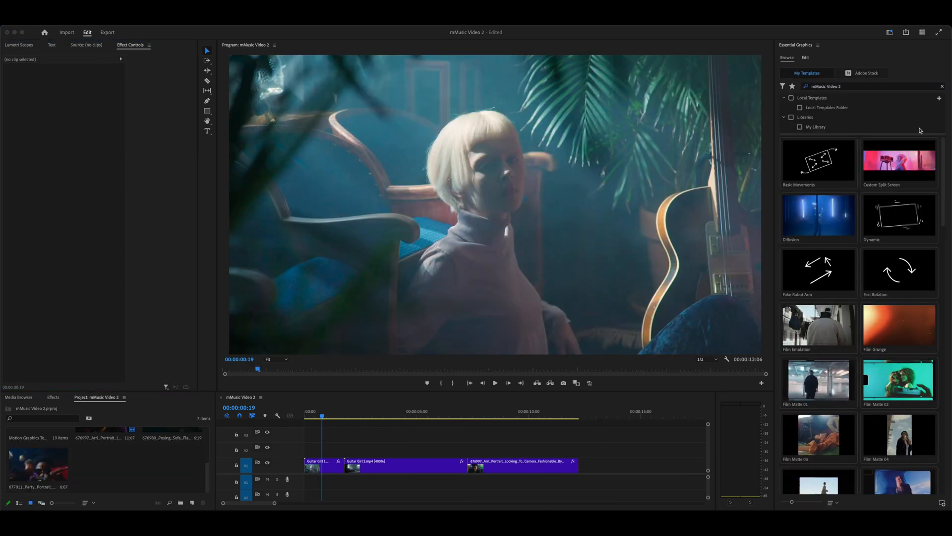
- Place Vertical Streak on V2 with Animation Out unchecked, then select the first guitar clip
scroll(down, 3)
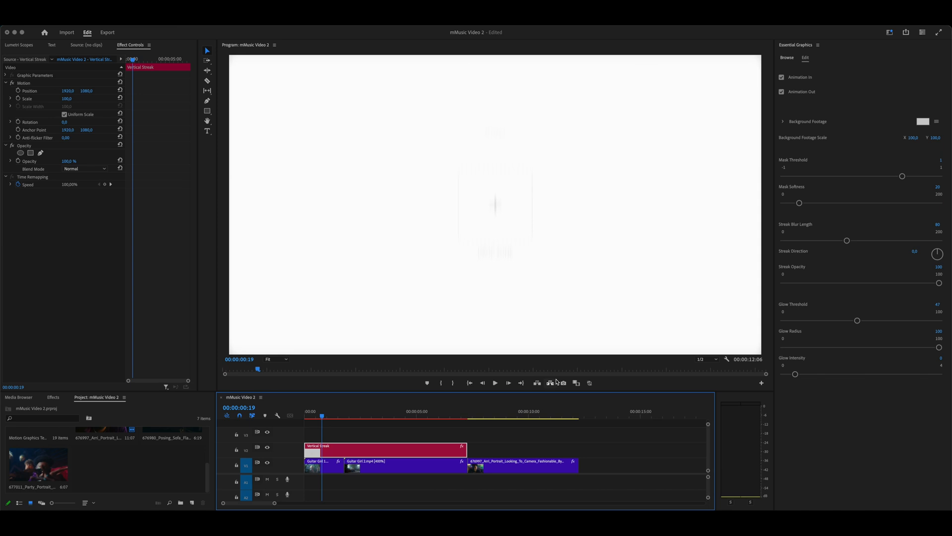
click(781, 92)
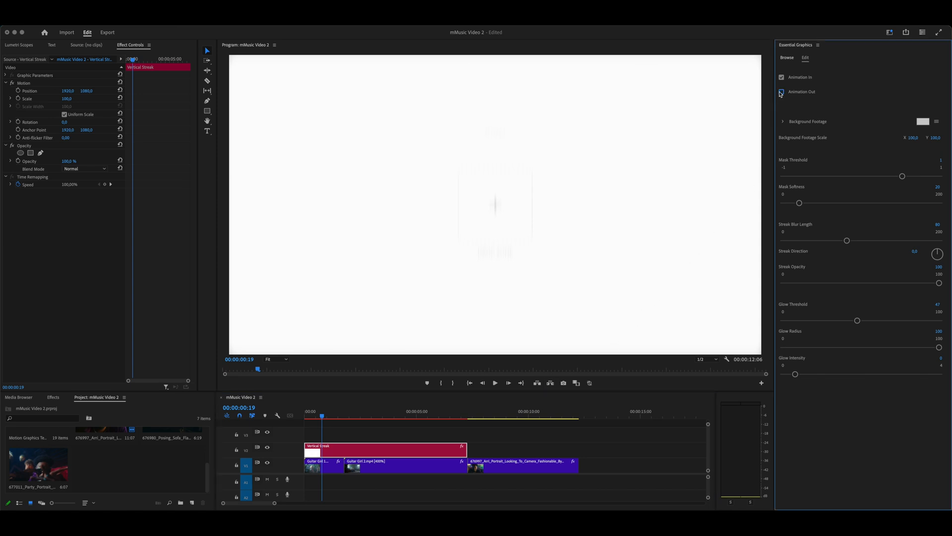
click(782, 92)
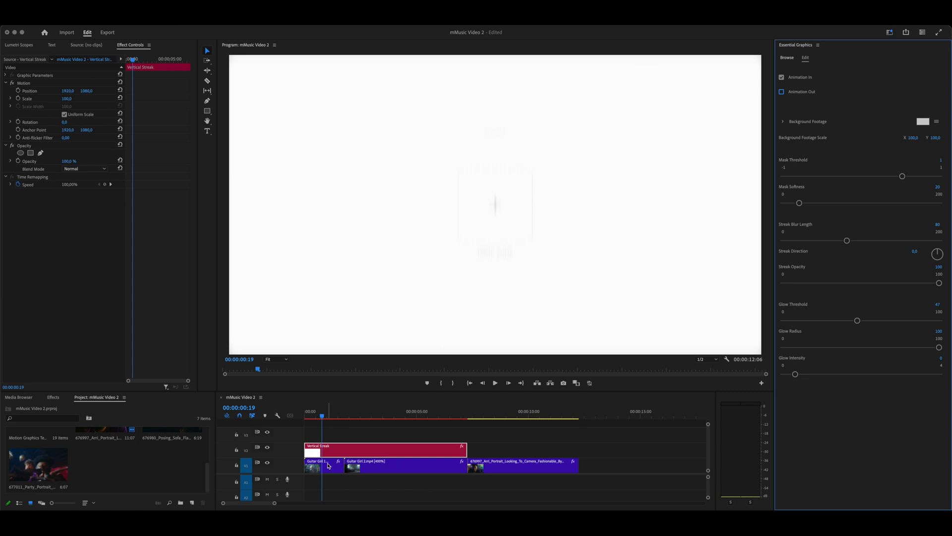
click(326, 465)
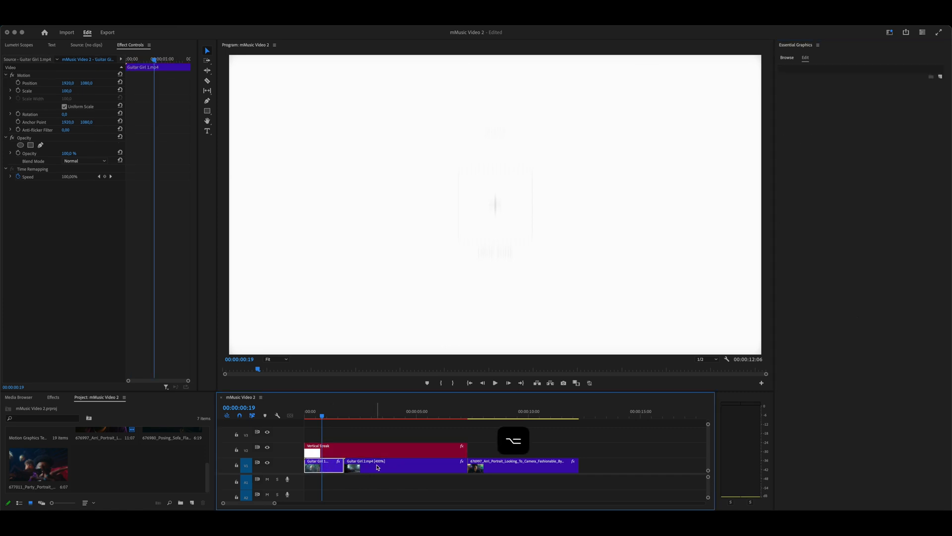
- Nest the guitar clips as Vertical Streak Footage and move the streak graphic to V1
right_click(376, 466)
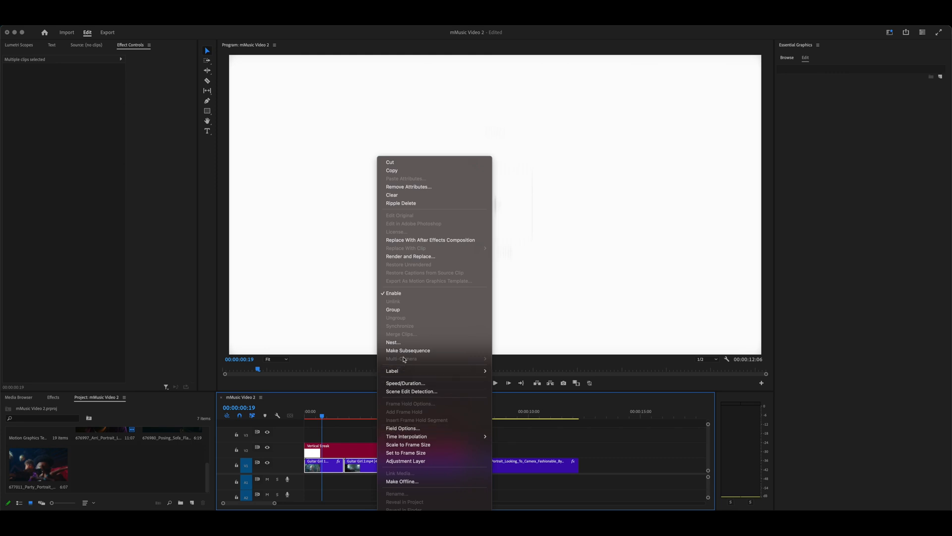
click(393, 342)
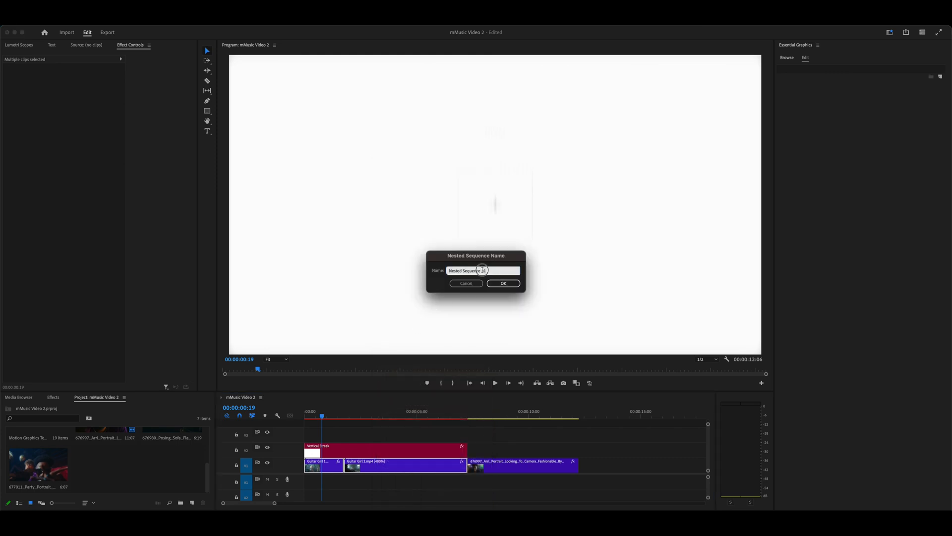
click(503, 283)
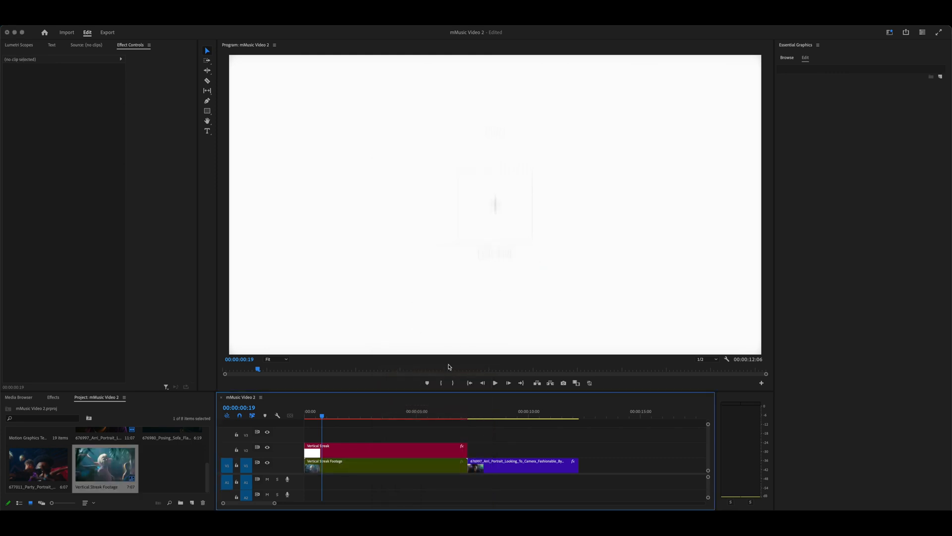
click(383, 448)
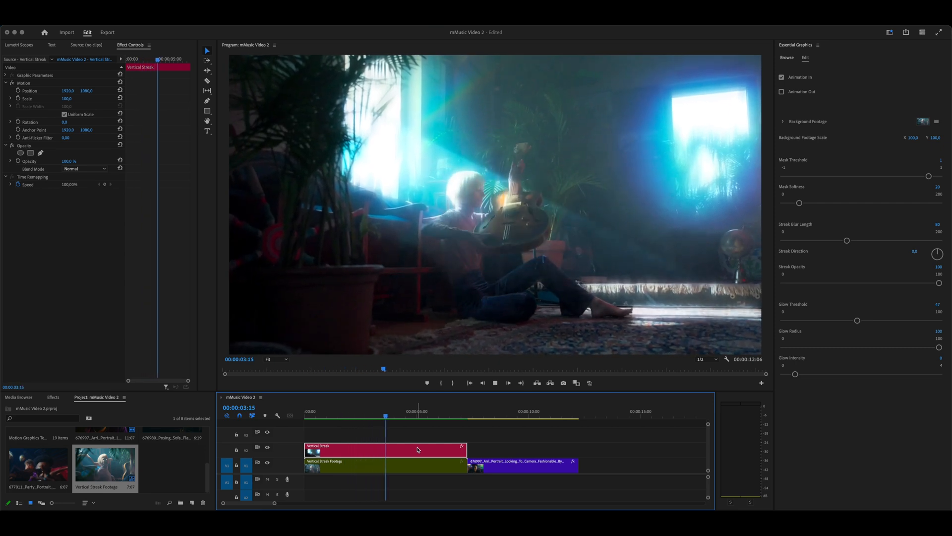
click(413, 412)
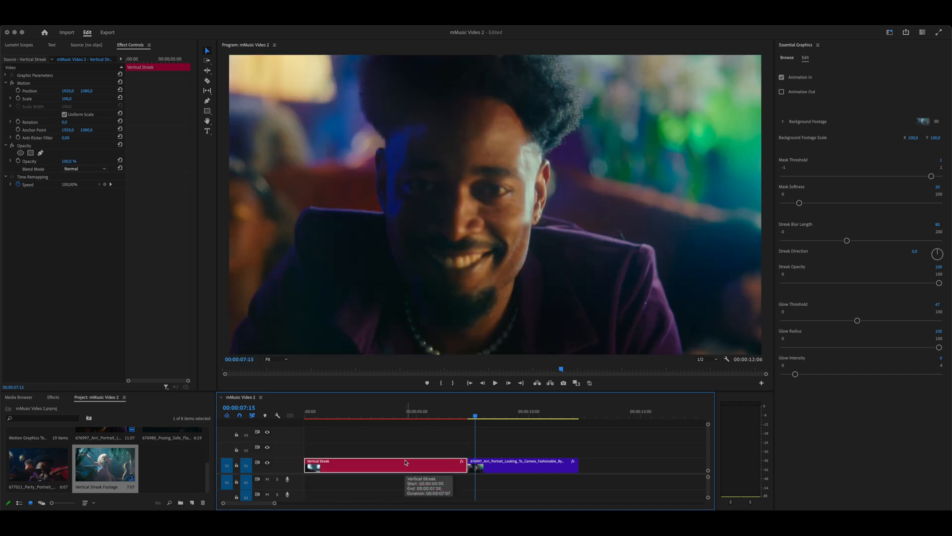
mouse_move(806, 164)
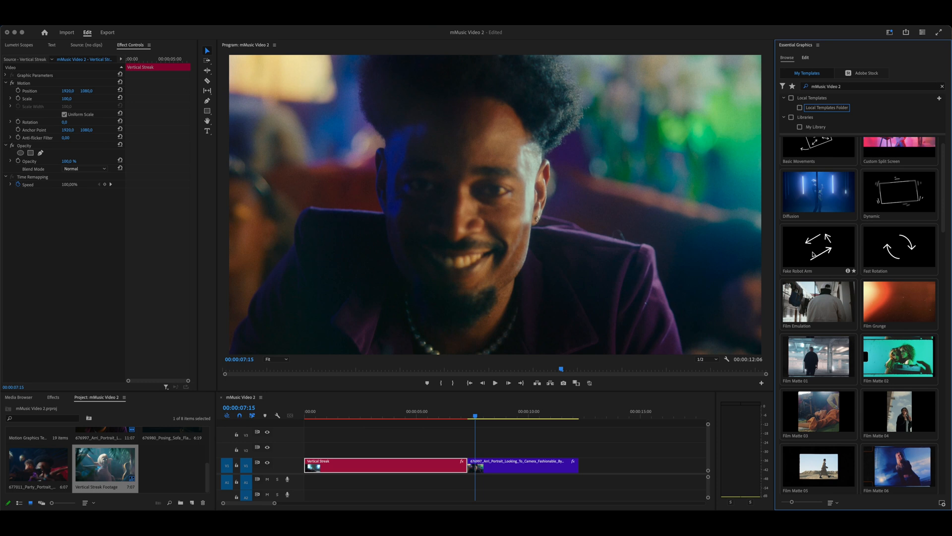
- Add Fake Robot Arm and nest the clip section beneath it as Fake Robot Arm Footage
click(818, 248)
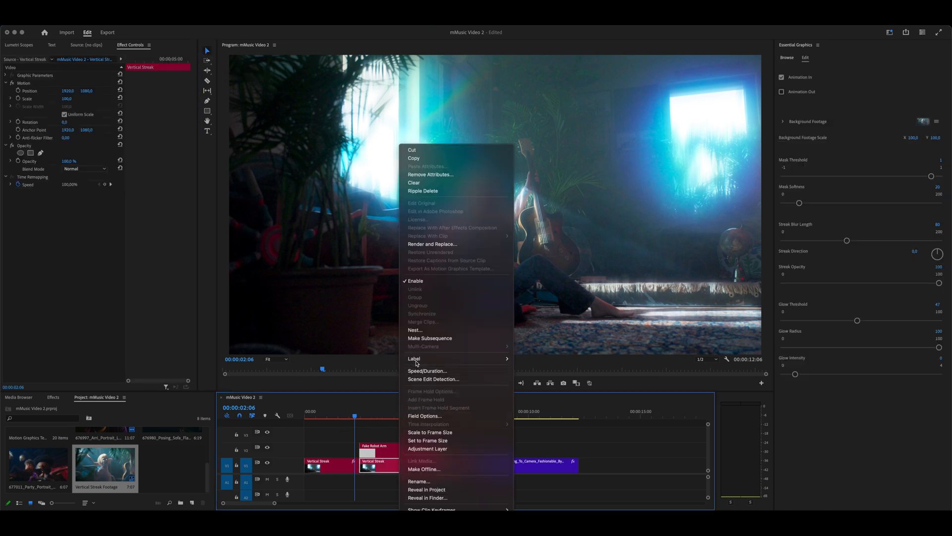
click(415, 329)
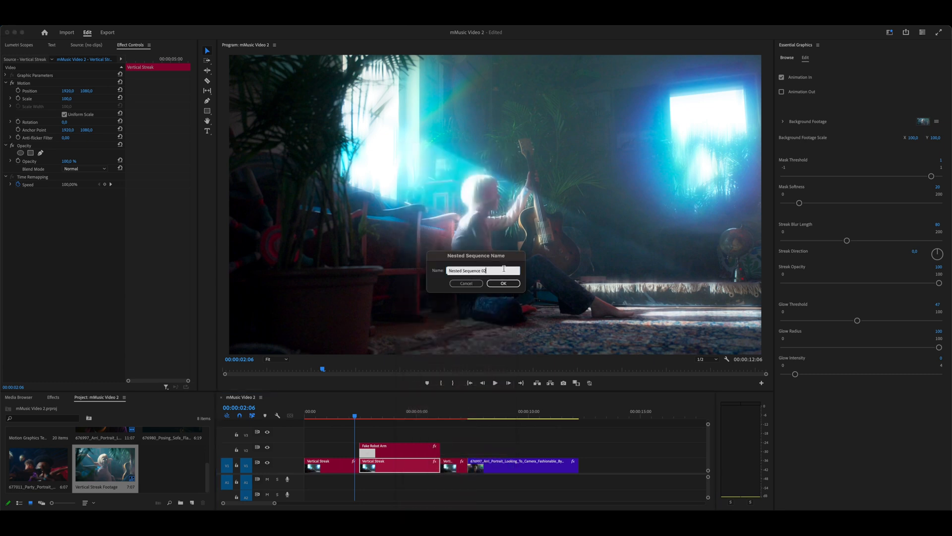
click(503, 284)
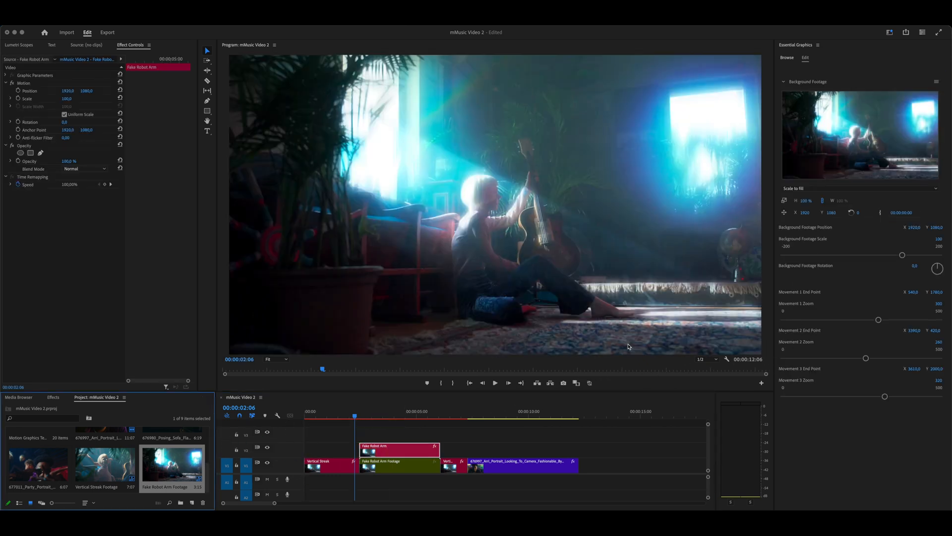
- Lower the first movement's zoom and reposition the second end point, previewing along the clip
click(369, 418)
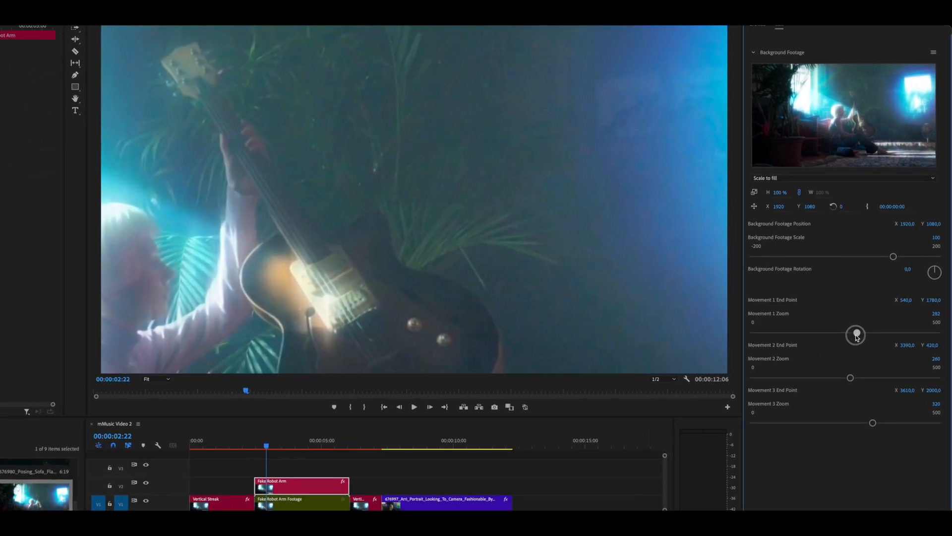
drag(856, 332, 814, 333)
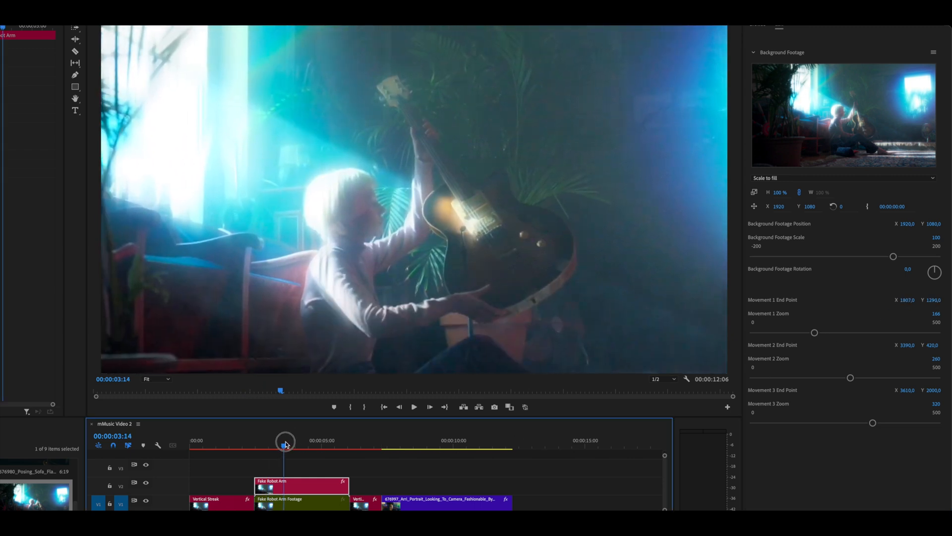
drag(286, 446, 296, 445)
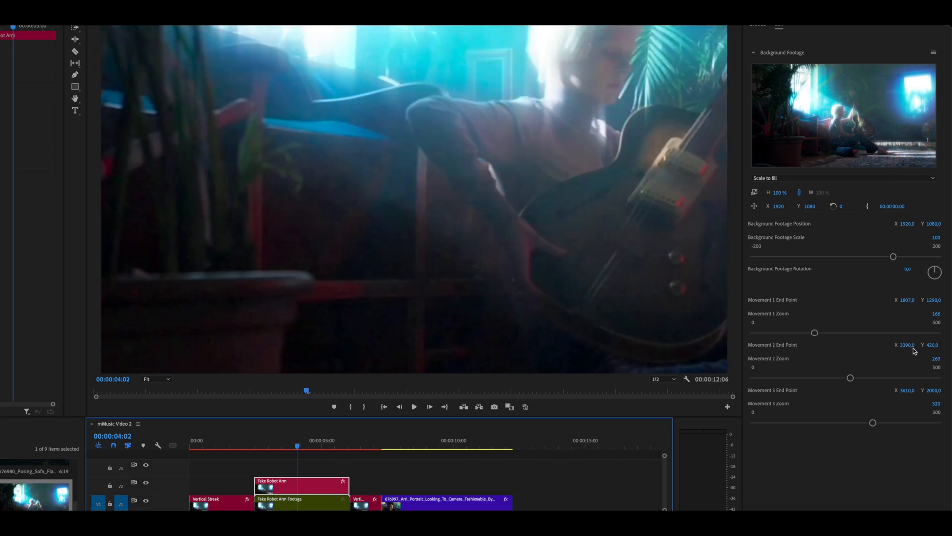
drag(850, 378, 844, 378)
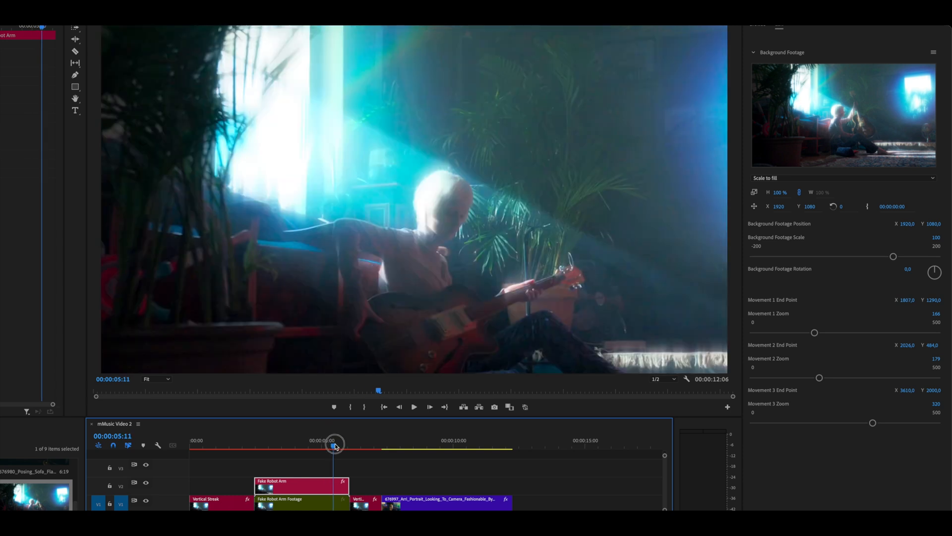
drag(334, 447, 326, 447)
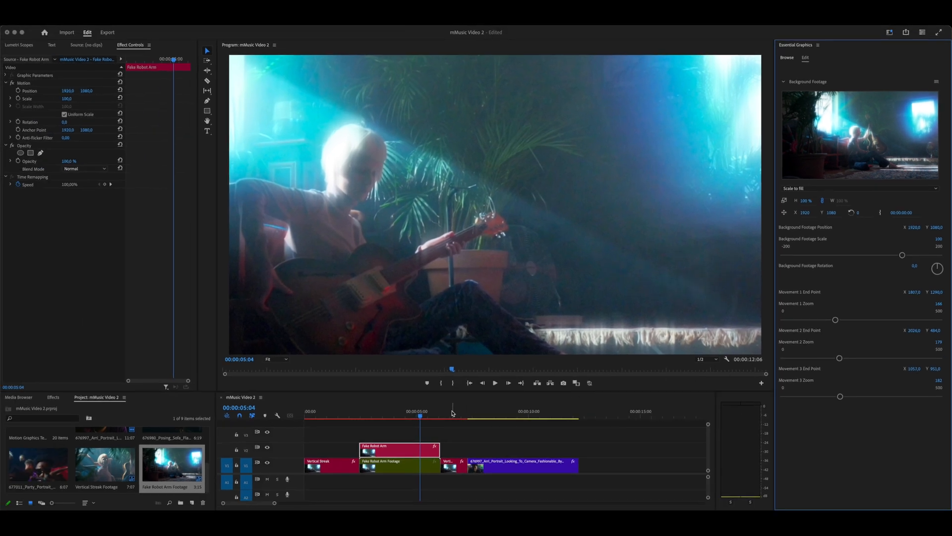
click(495, 383)
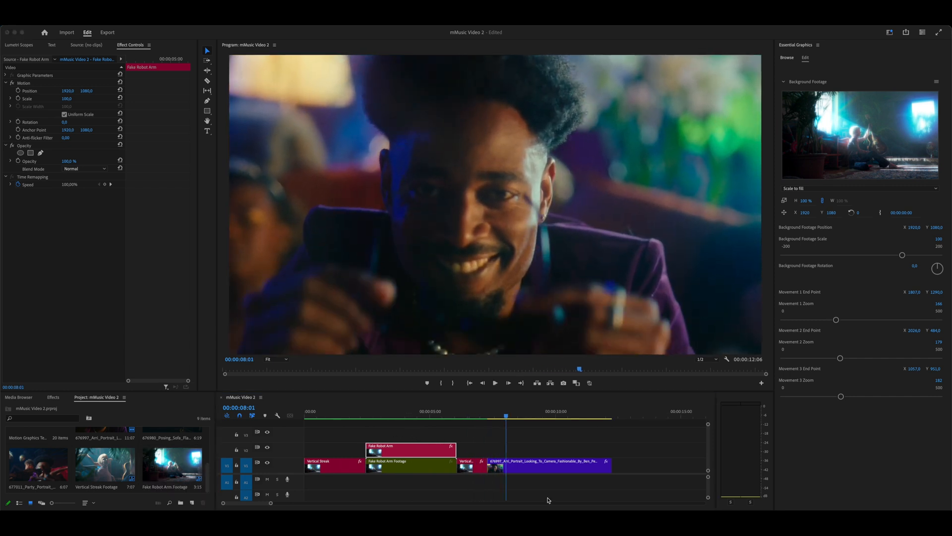
- Remove the Fake Robot Arm Footage clip and select the robot arm graphic
right_click(411, 449)
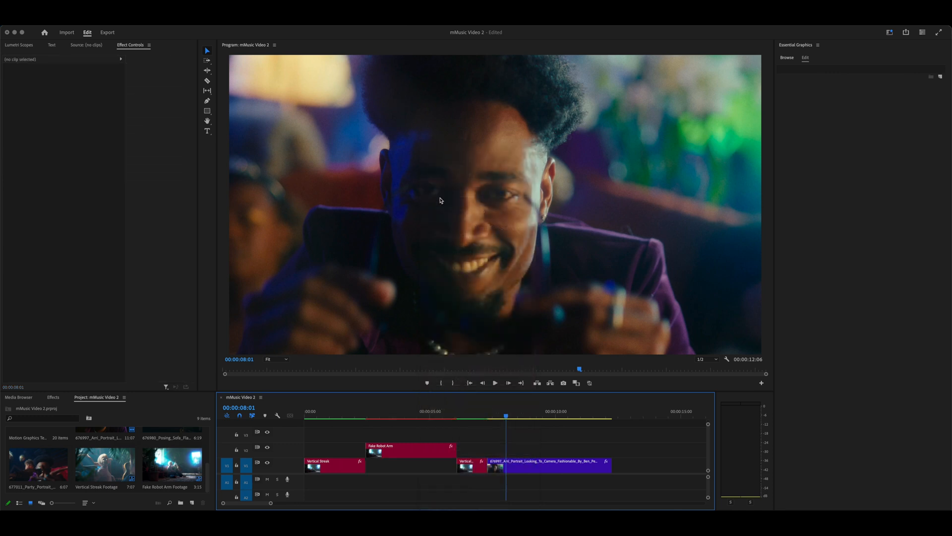
click(411, 451)
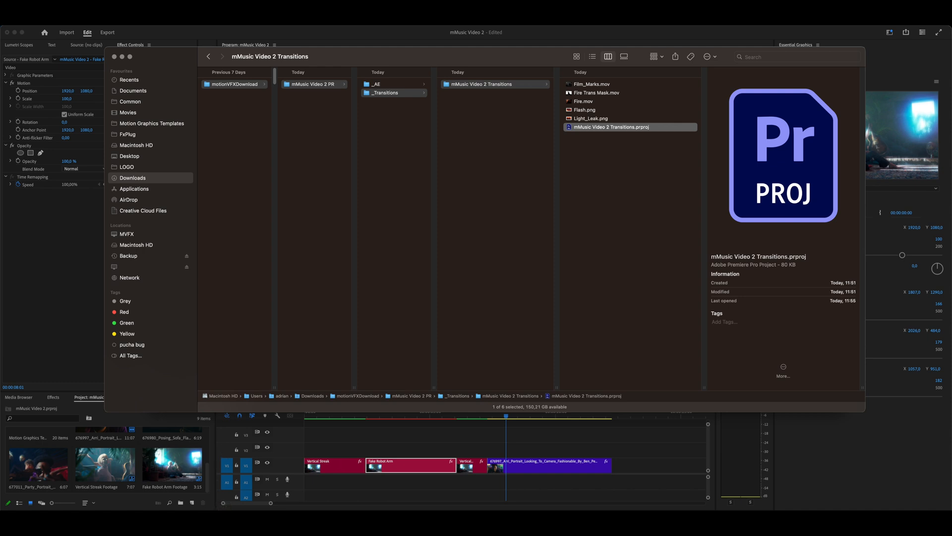
- Open mMusic Video 2 Transitions.prproj with Adobe Premiere Pro 2024
right_click(612, 127)
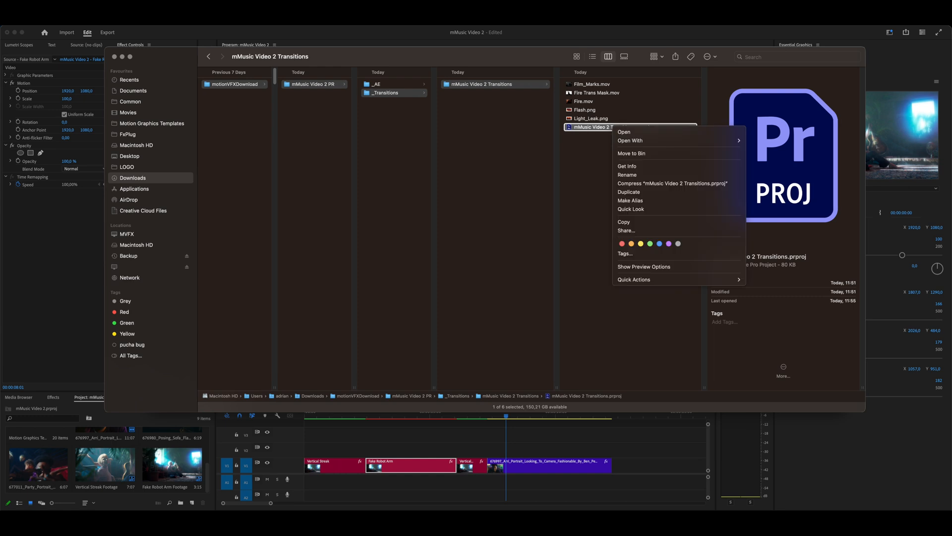
click(630, 140)
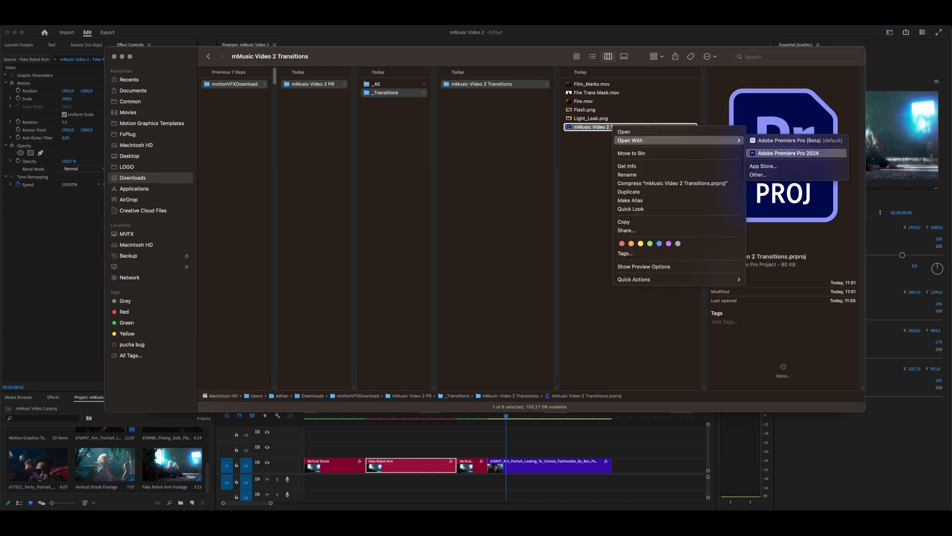
click(777, 152)
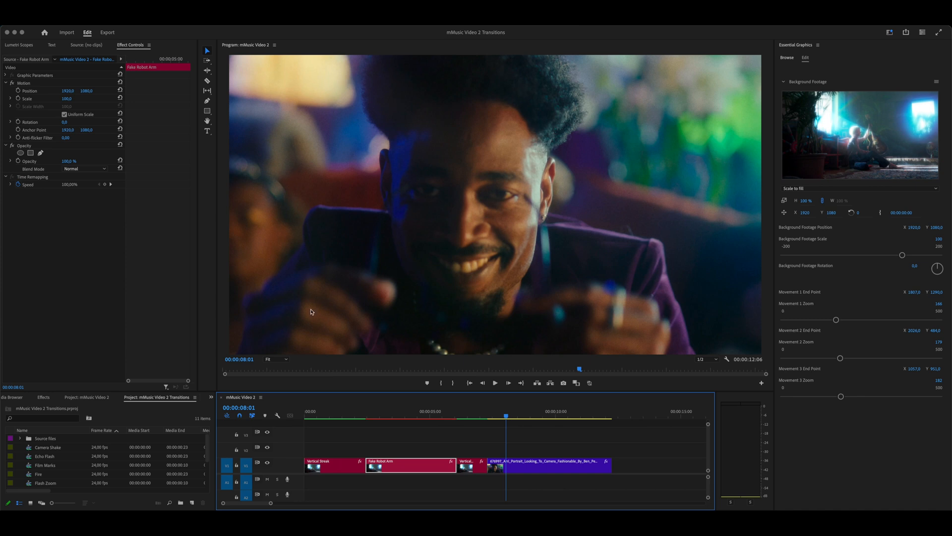
mouse_move(147, 424)
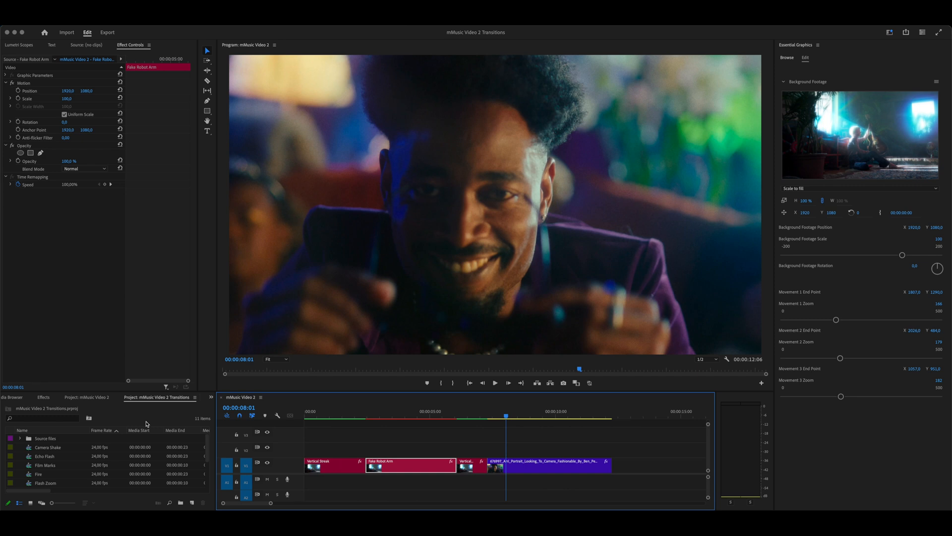
mouse_move(145, 425)
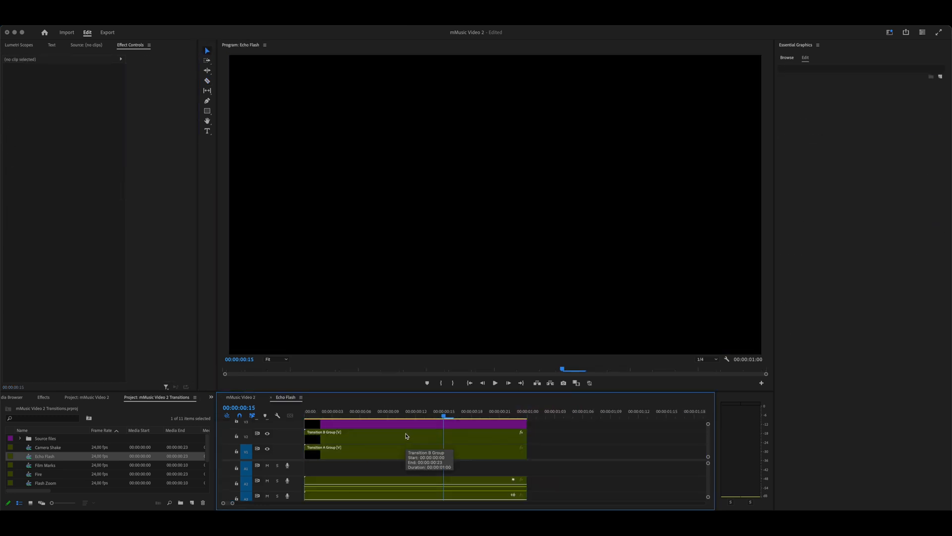
- Open the Transition B Group nest and select its Source A placeholder clip
double_click(324, 447)
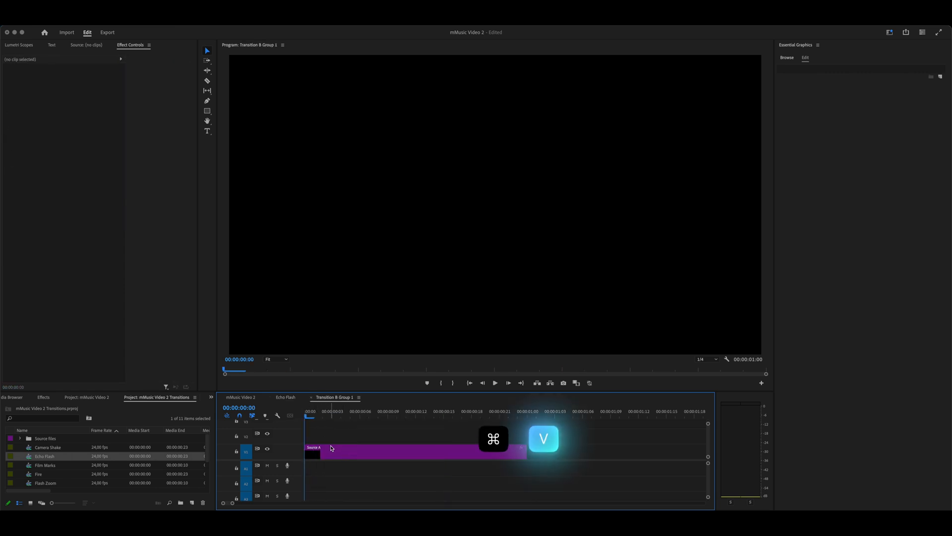
click(241, 398)
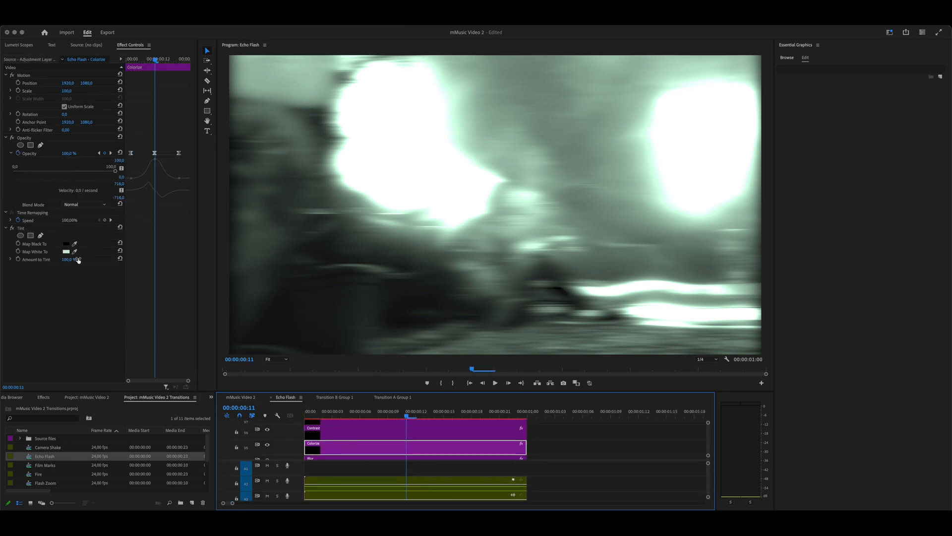
- Change the Colorize layer's Tint colour to a light cyan
click(66, 251)
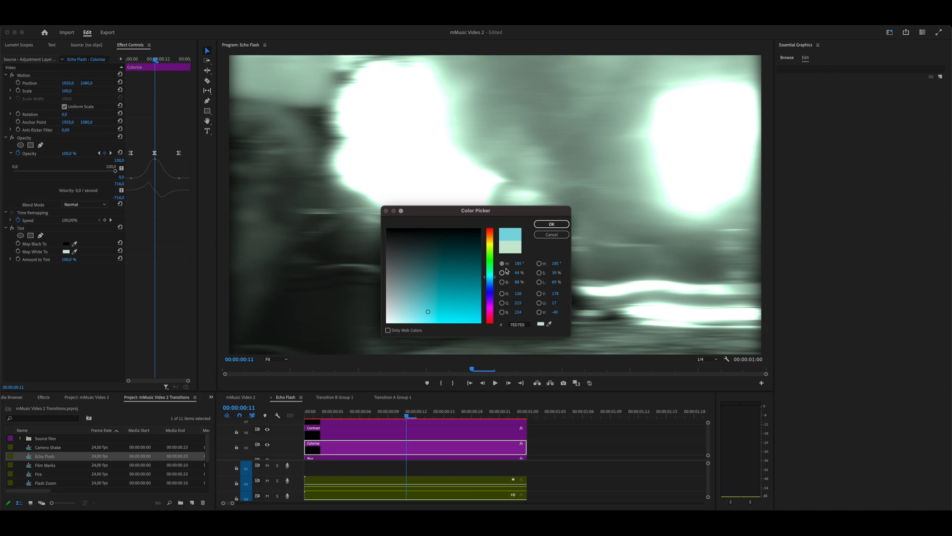
click(550, 224)
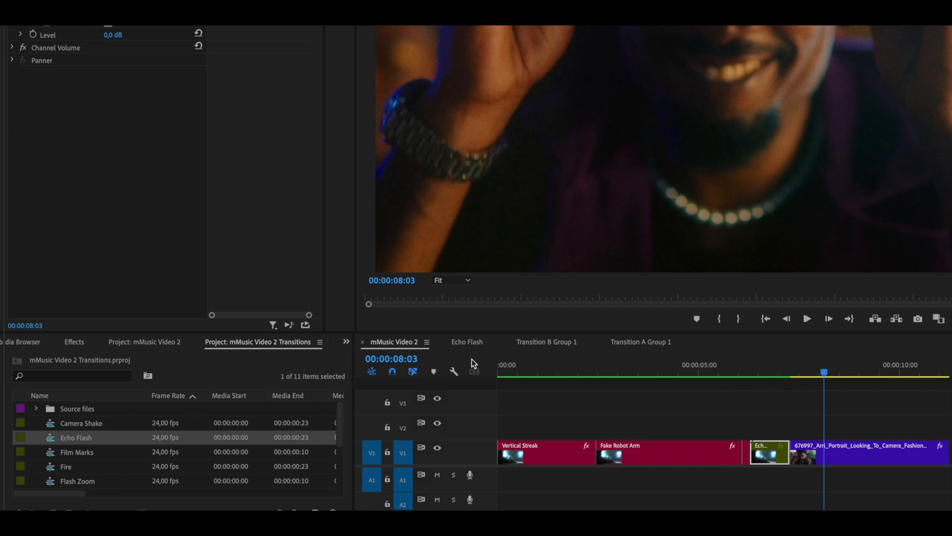
mouse_move(372, 371)
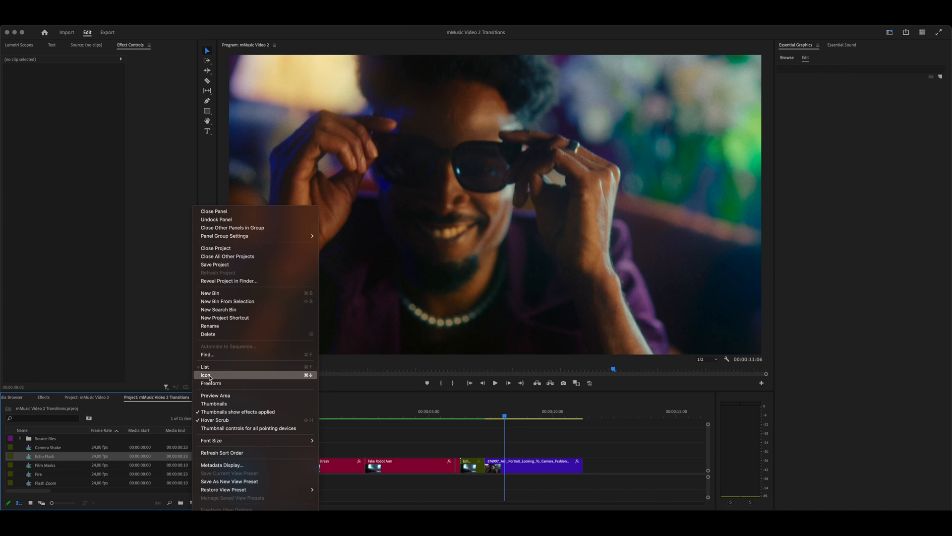
- Switch the project panel to show items as thumbnails in Icon view
click(206, 375)
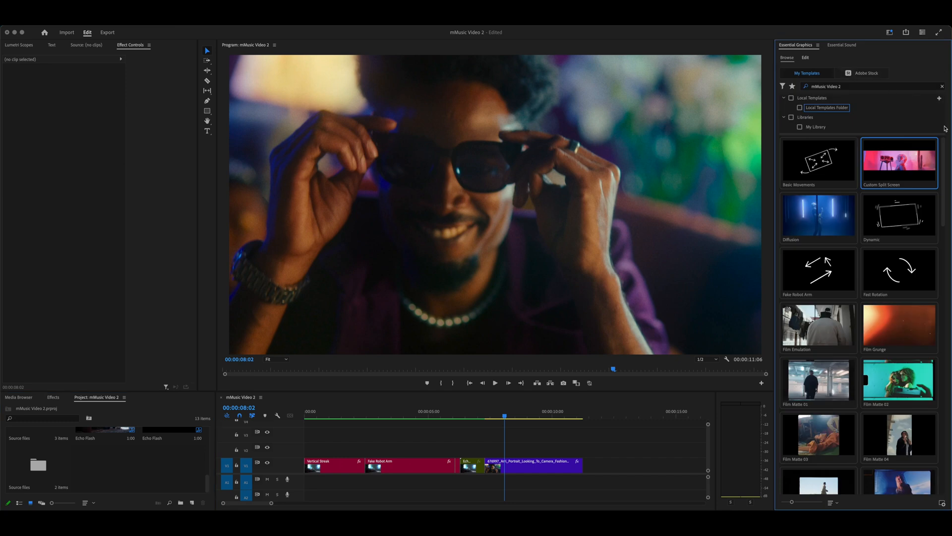
- Scroll through the Essential Graphics templates to reach Subtitle 05
scroll(down, 3)
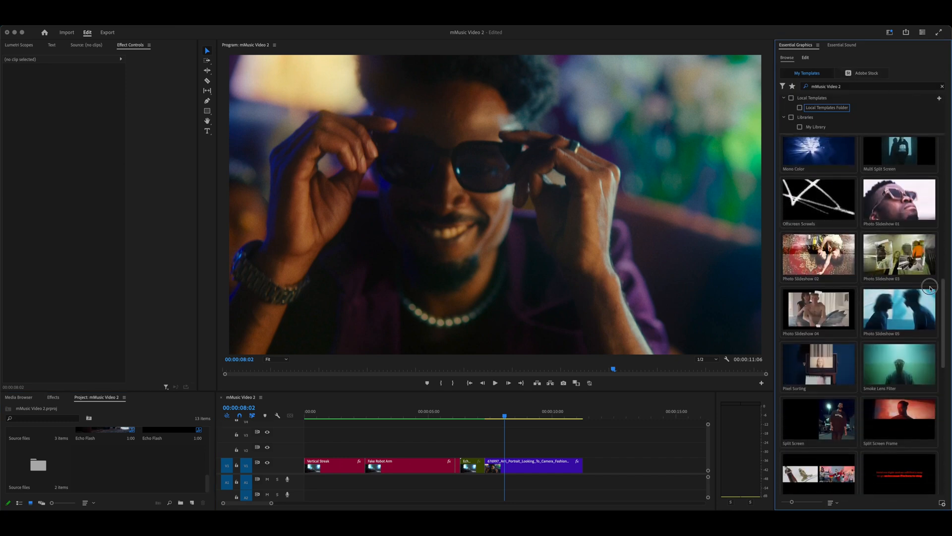
scroll(down, 3)
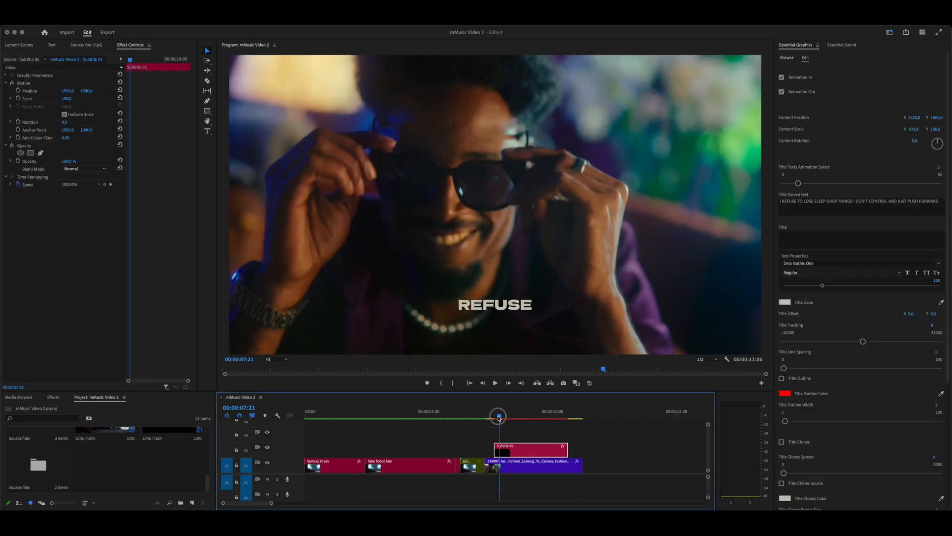
- Shorten the Subtitle 05 clip and park the playhead at its end
drag(498, 418, 565, 417)
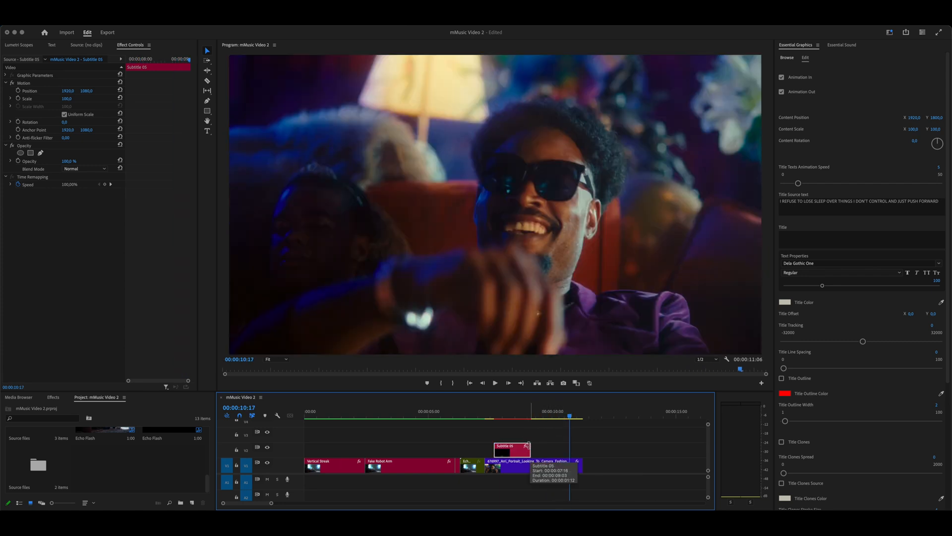
drag(570, 413, 517, 413)
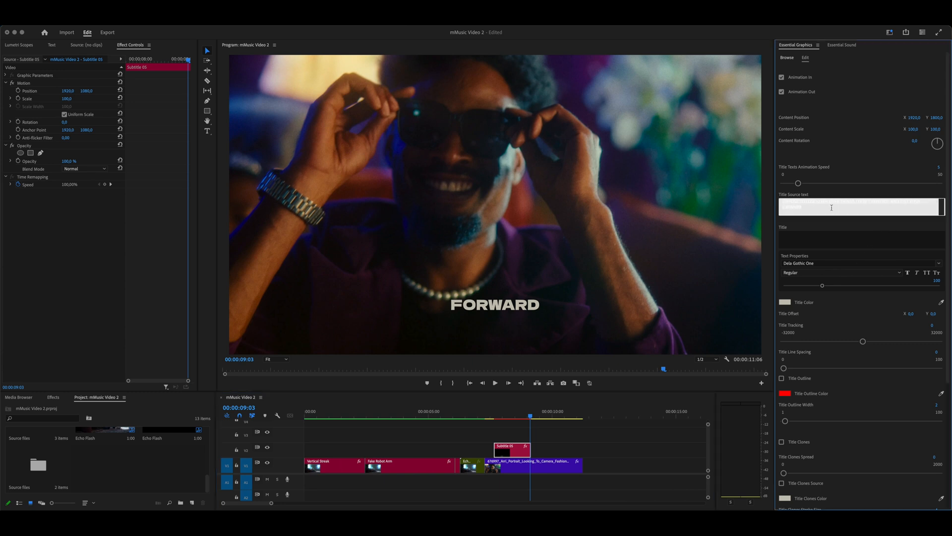
- Change the caption to 'I REFUSE TO LOSE SLEEP OVER THINGS I DON'T CONTROL' with animation speed 6
text(I REFUSE TO LOSE SLEEP OVER THINGS I DON'T CONTROL AND JUST PUSH FORWARD LOREM IPSUM DOLOR)
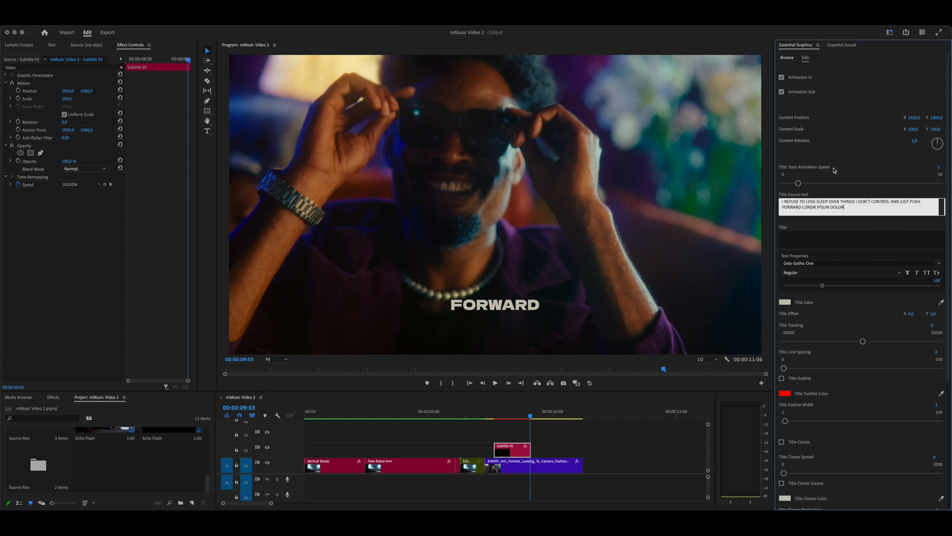
click(529, 415)
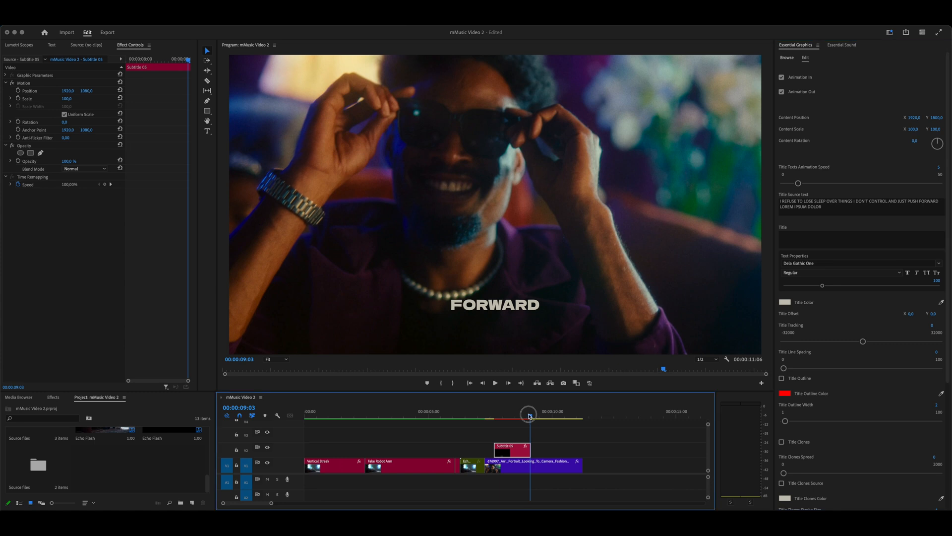
drag(531, 415, 503, 414)
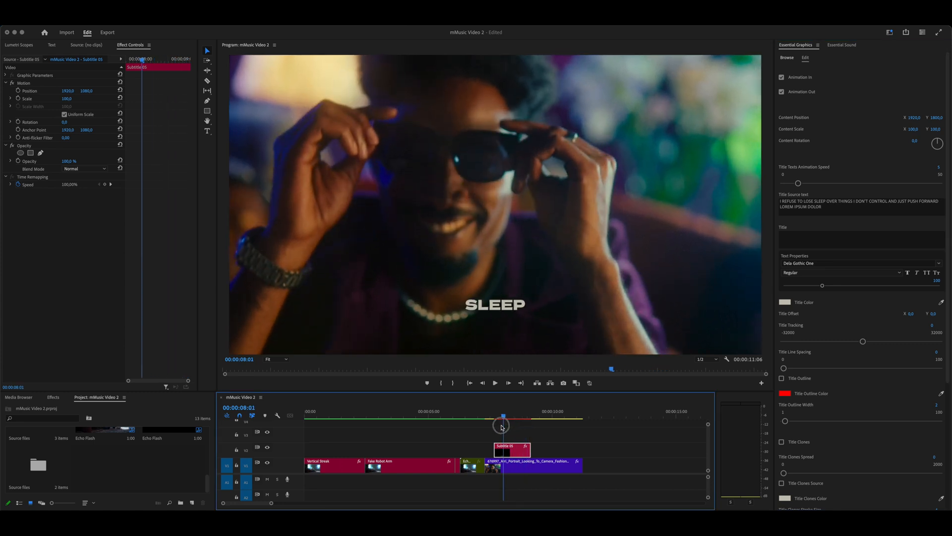
drag(501, 423, 525, 423)
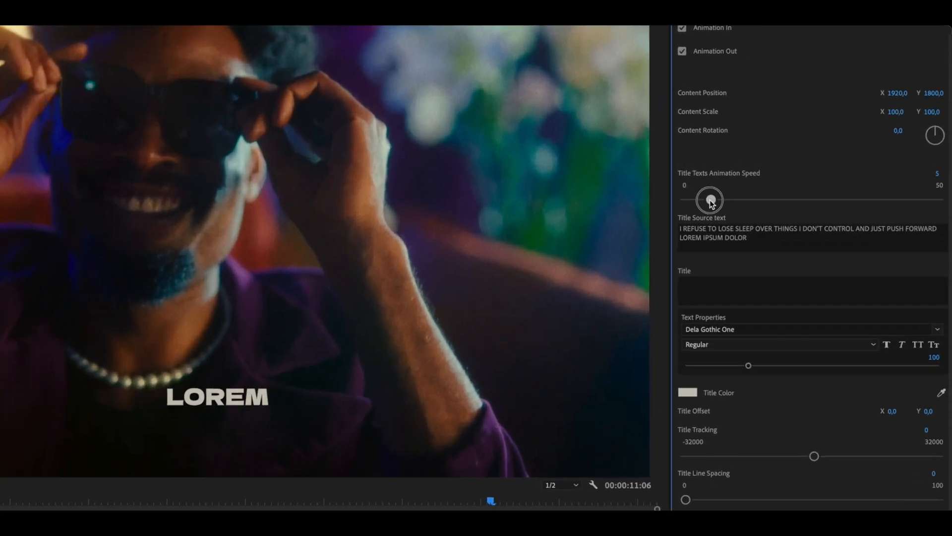
drag(709, 200, 714, 200)
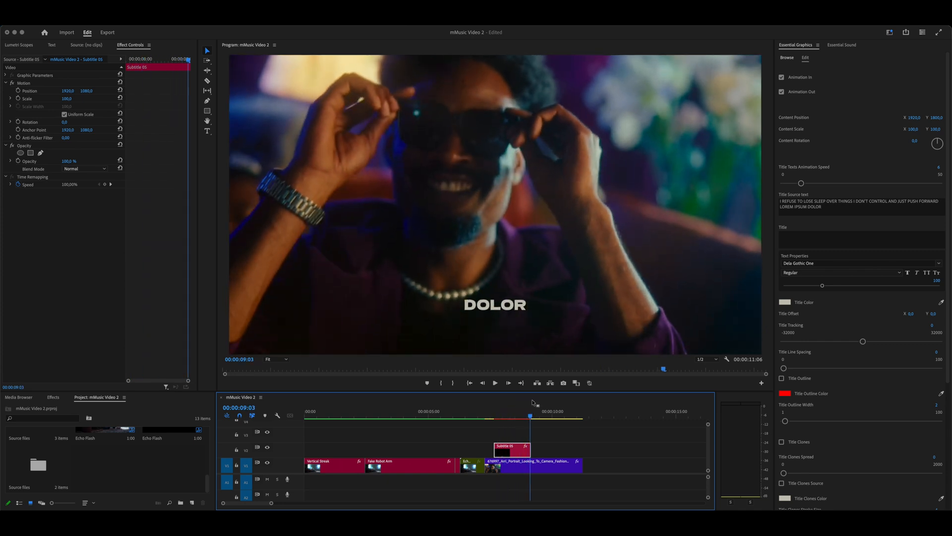
click(860, 204)
text(.)
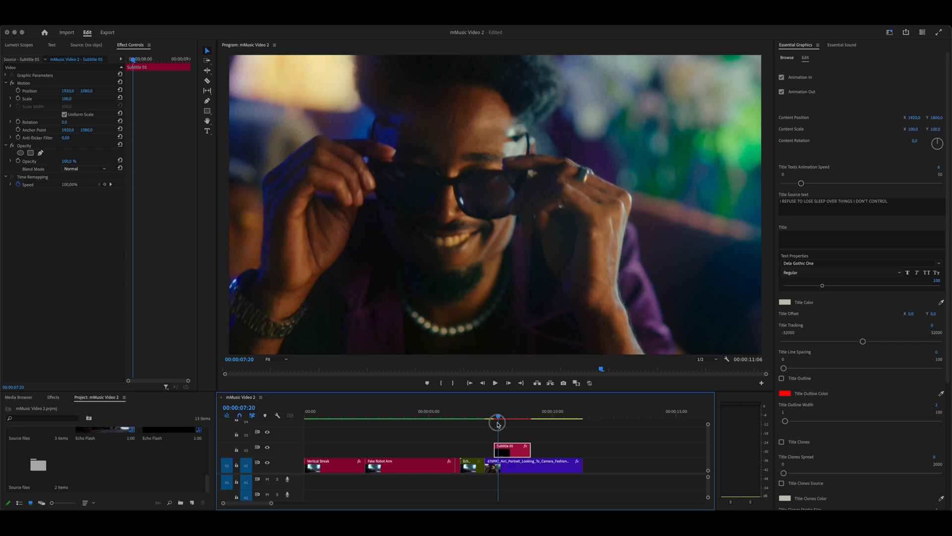
- Lower the caption's word animation speed to 3 and preview through the word CONTROL
drag(497, 415, 521, 415)
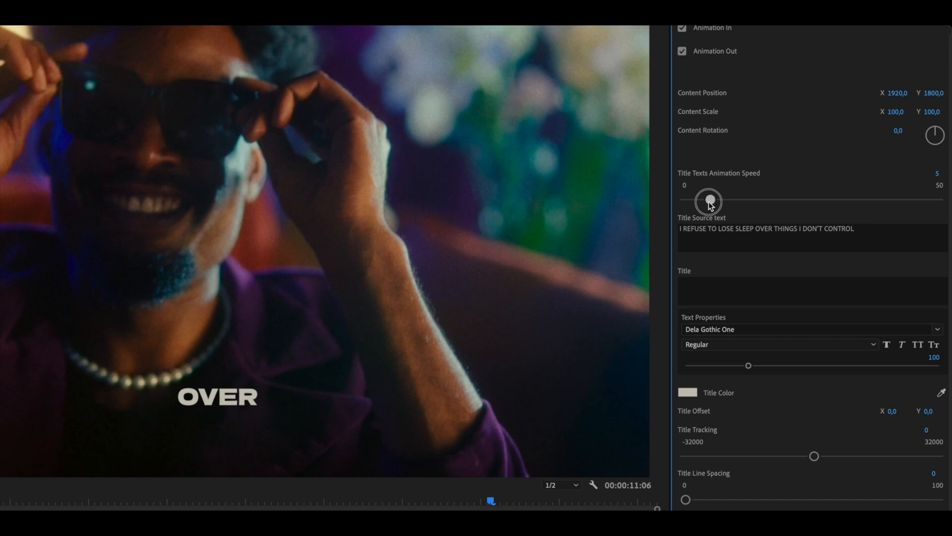
drag(709, 201, 682, 200)
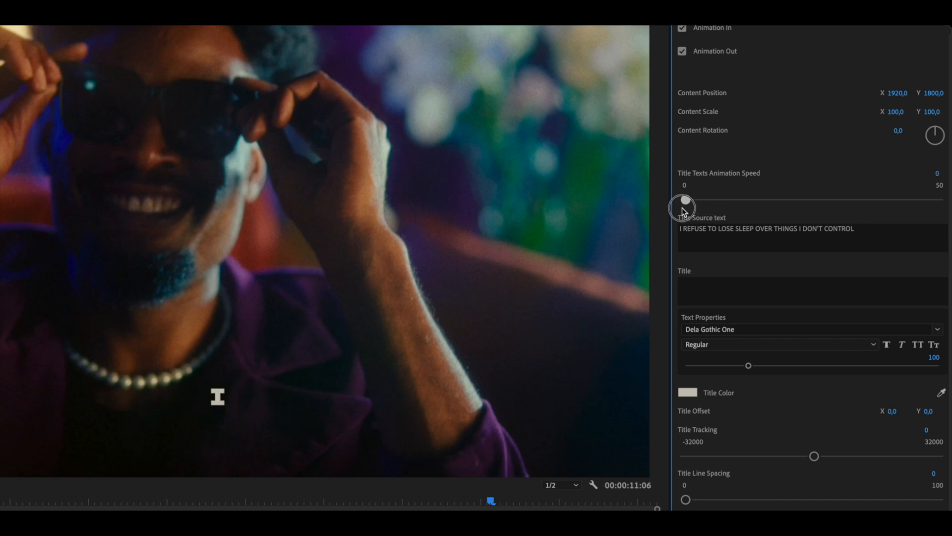
drag(681, 200, 693, 203)
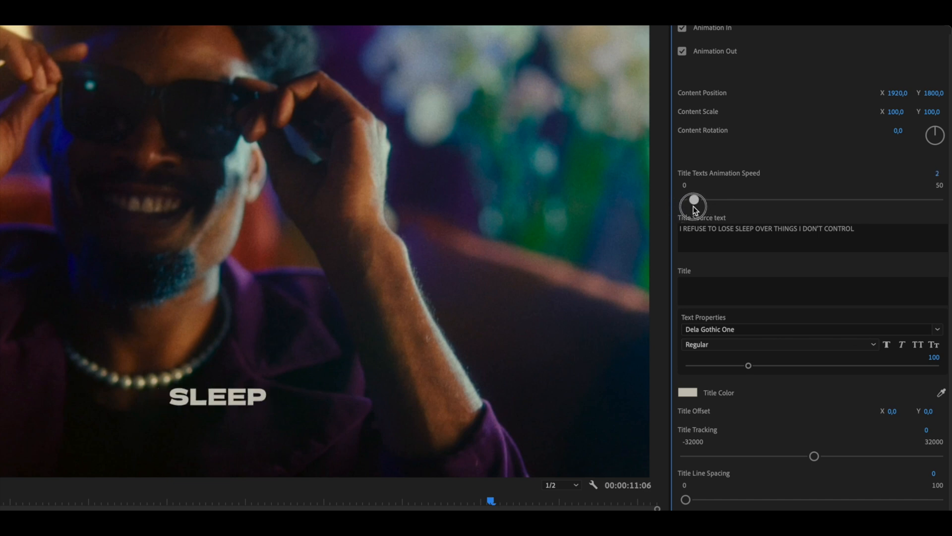
drag(693, 203, 715, 197)
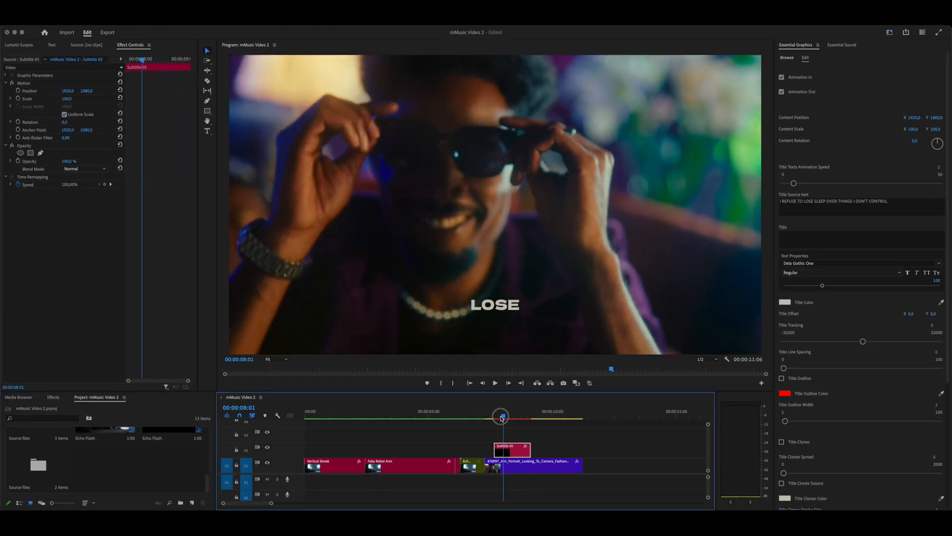
drag(501, 416, 519, 416)
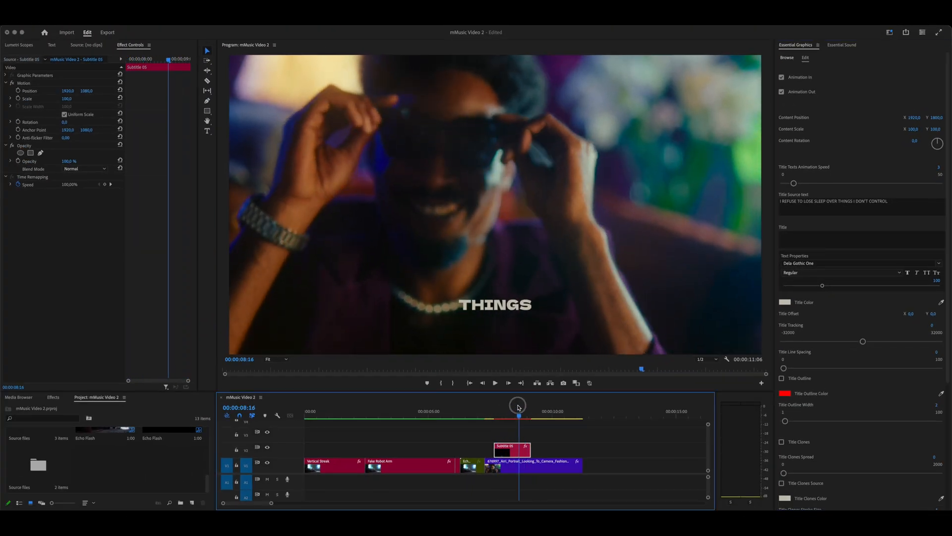
drag(518, 406, 531, 405)
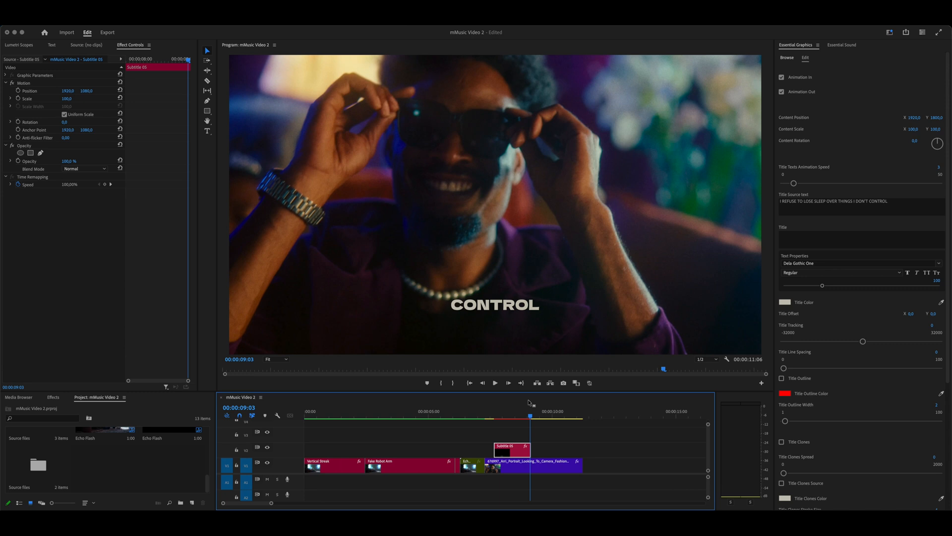
mouse_move(876, 120)
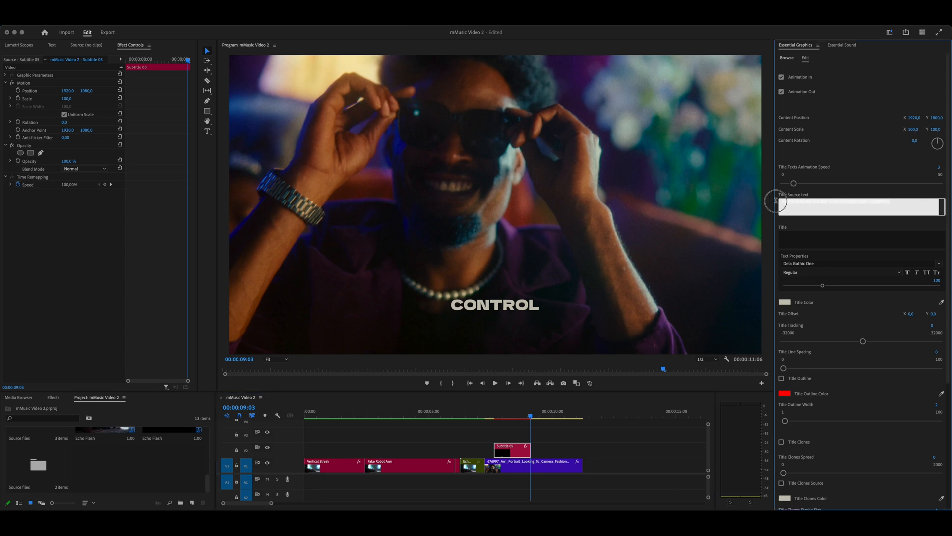
- Retype the caption as 'I AM A COOL GUY IN THE BLACK GLASSES' at speed 3 and preview
text(I AM A COOL GUY IN THE BLACK GLASSES)
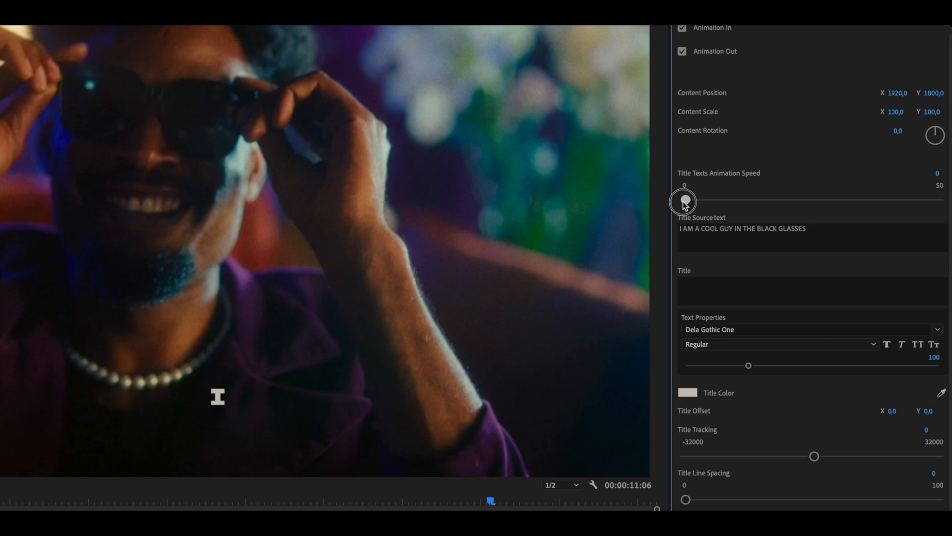
drag(685, 202, 696, 203)
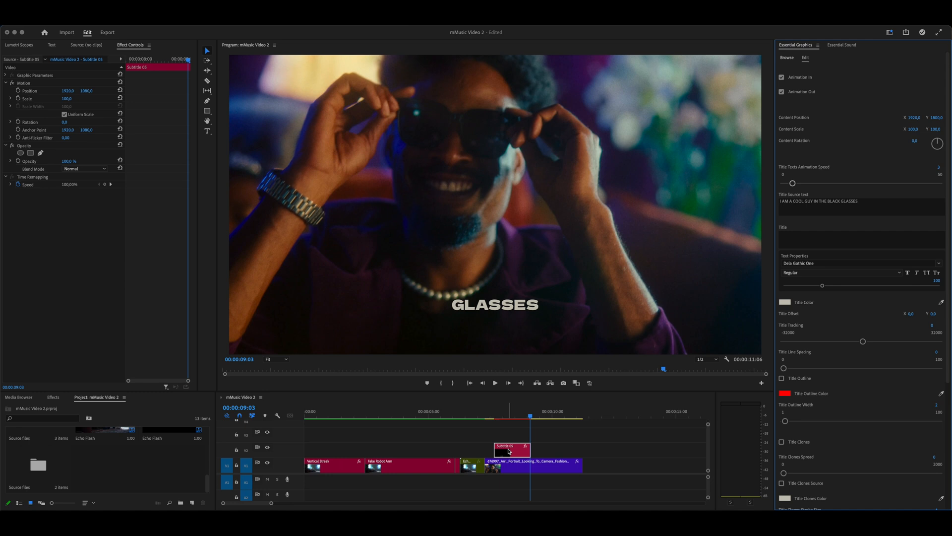
click(495, 382)
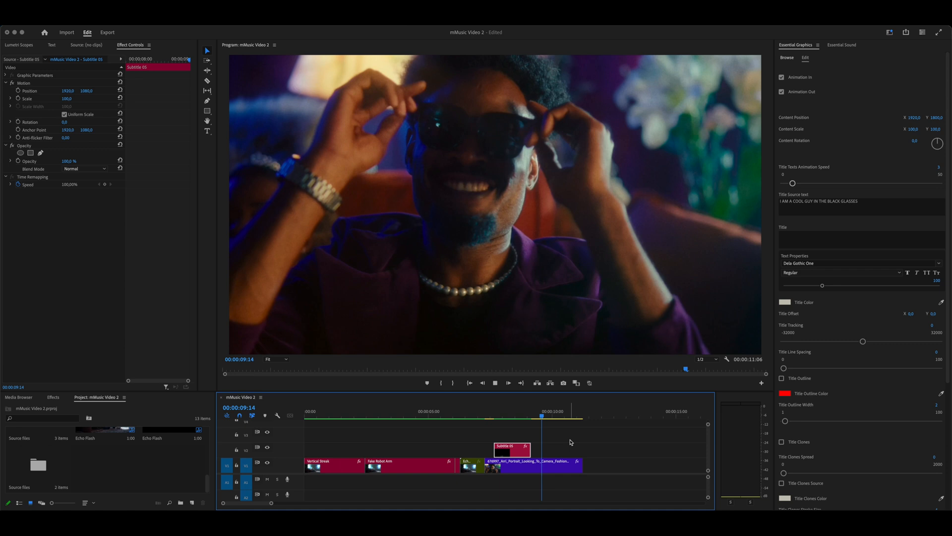
drag(492, 447, 495, 448)
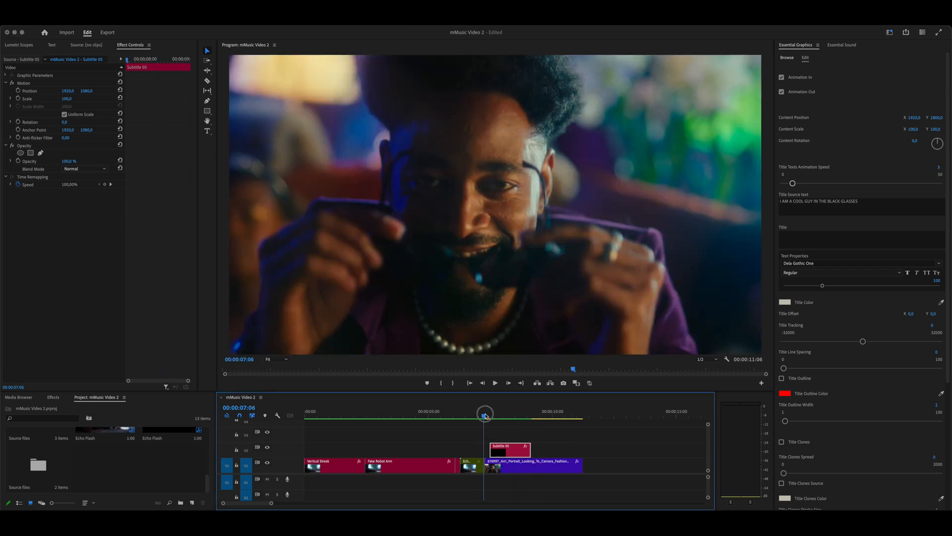
click(494, 383)
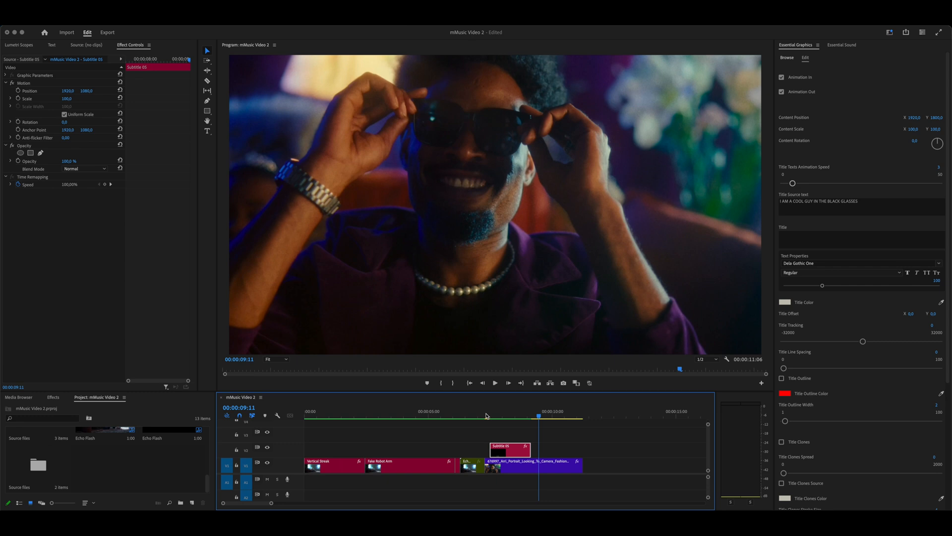
click(787, 57)
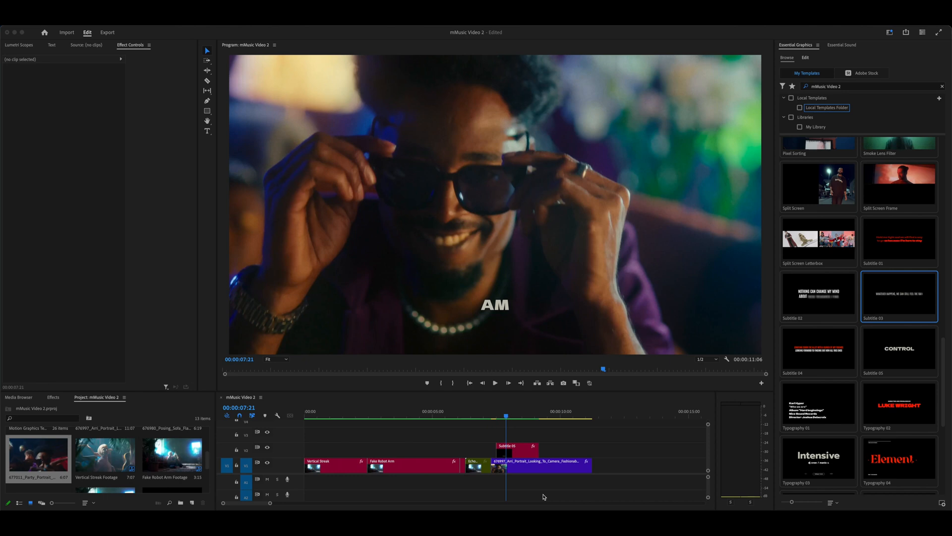
- Add Subtitle 03 above the portrait clip with starting opacity 0 and Words text animation
right_click(517, 449)
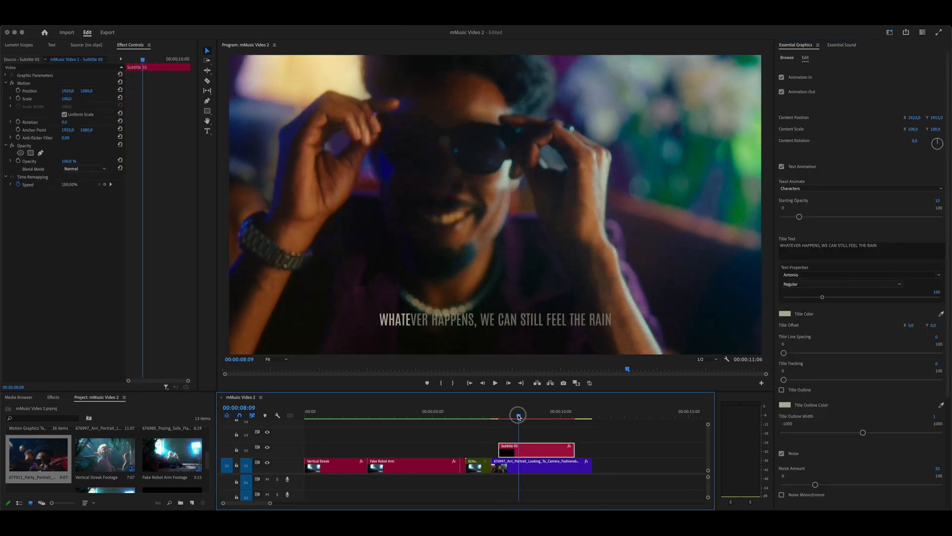
drag(519, 417, 570, 419)
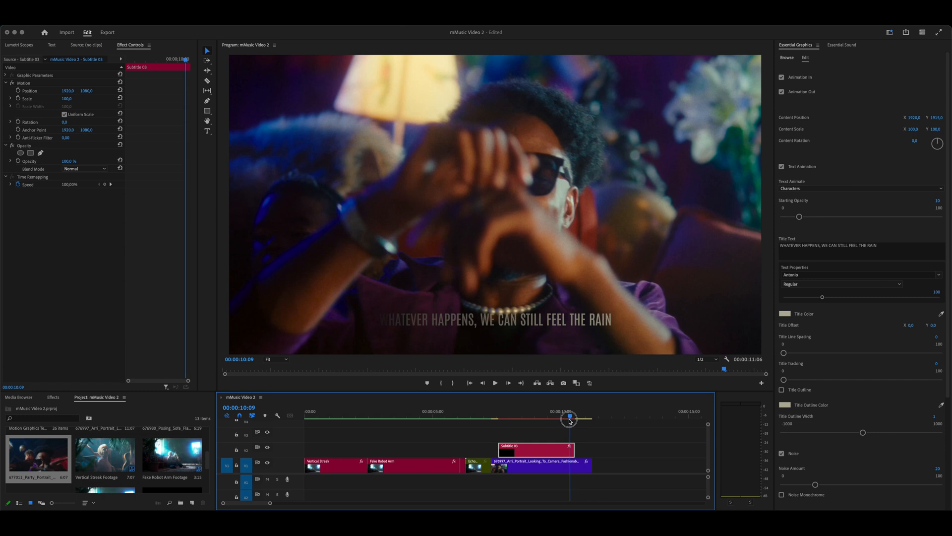
drag(570, 417, 521, 417)
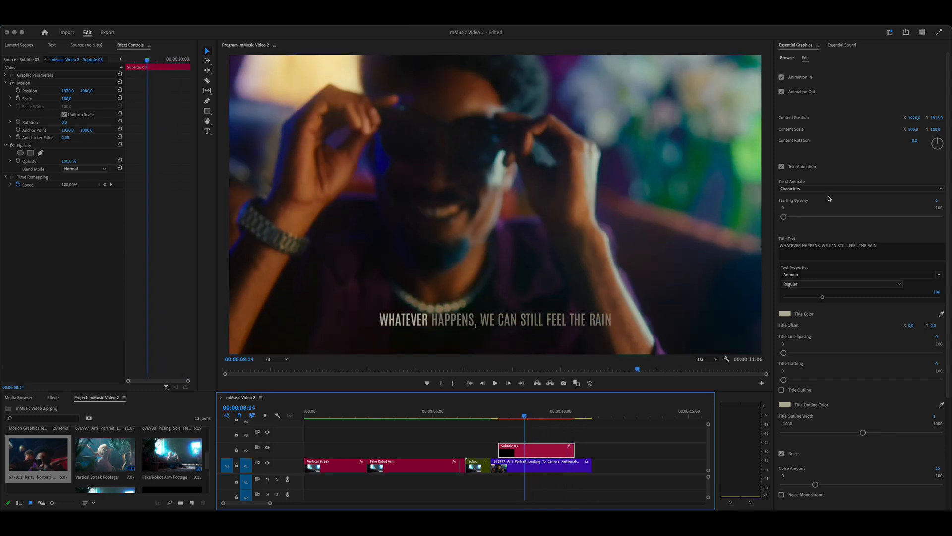
click(861, 189)
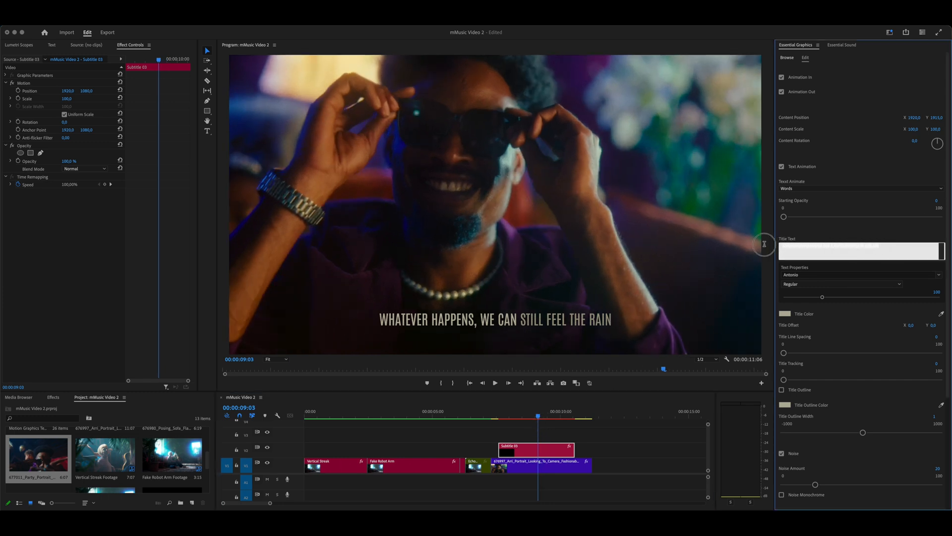
- Set the Subtitle 03 text to 'I AM A COOL GUY IN THE BLACK GLASSES' and replay it
text(I AM A COOL GUY IN THE BLACK GLASSES)
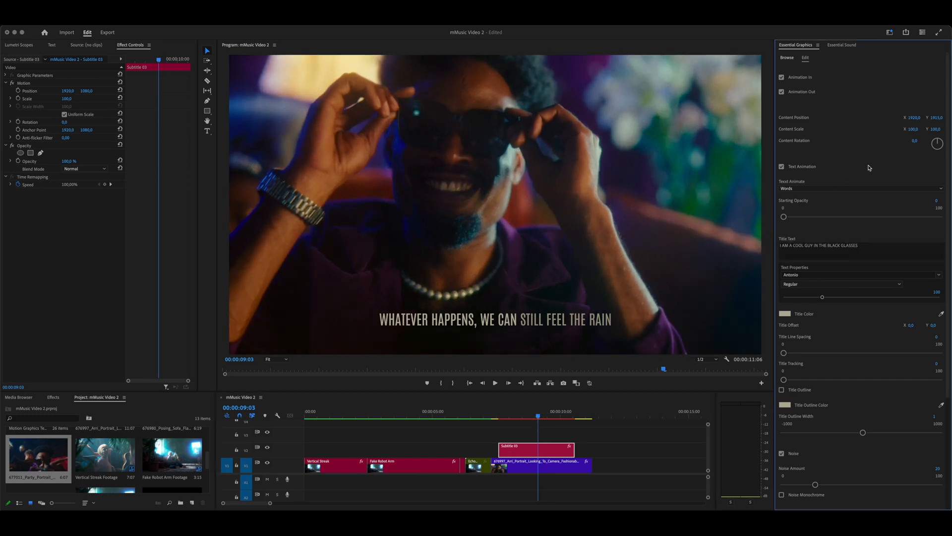
click(494, 382)
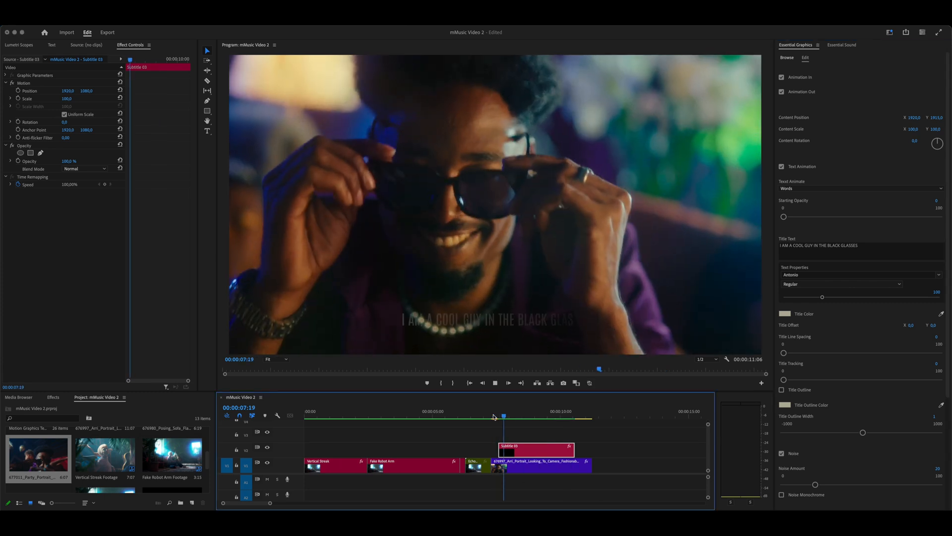
click(540, 416)
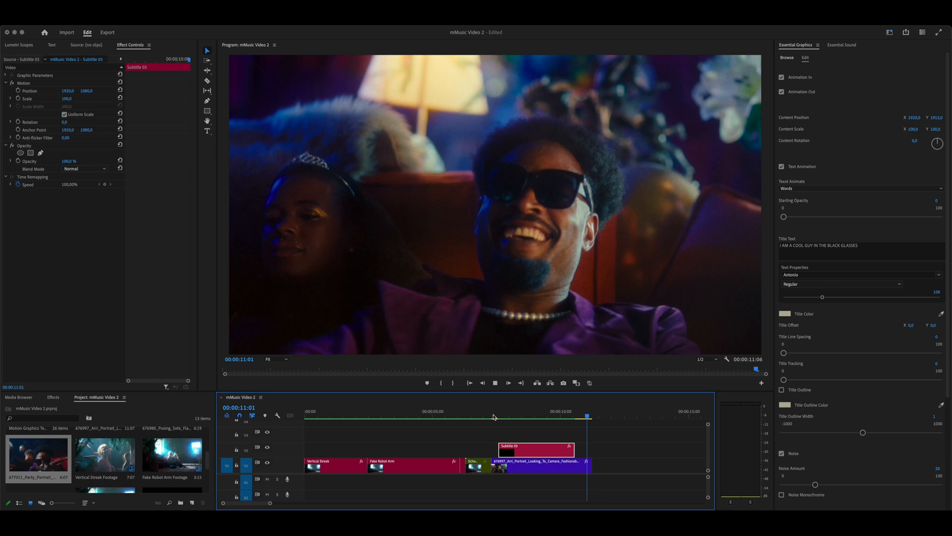
- Add the Multi Split Screen template near the sequence end and load its background footage
click(787, 57)
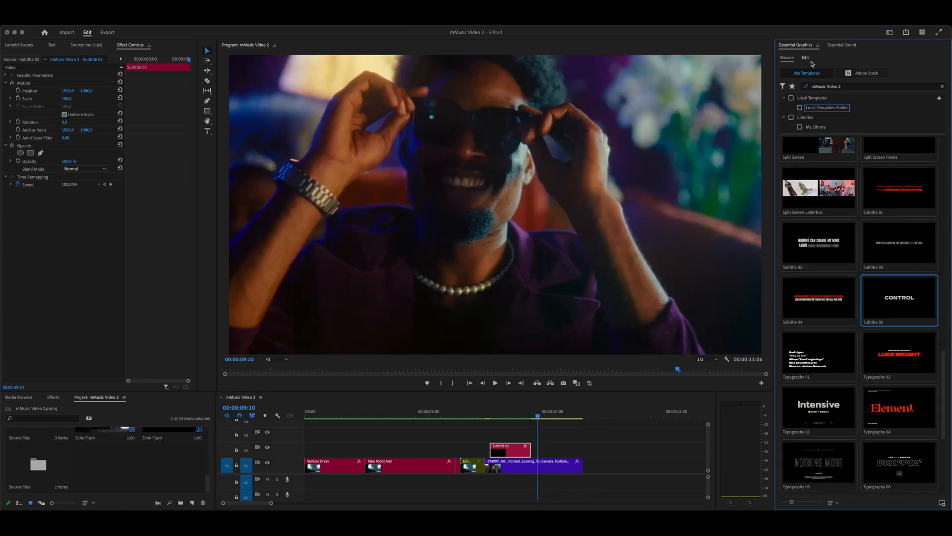
scroll(down, 3)
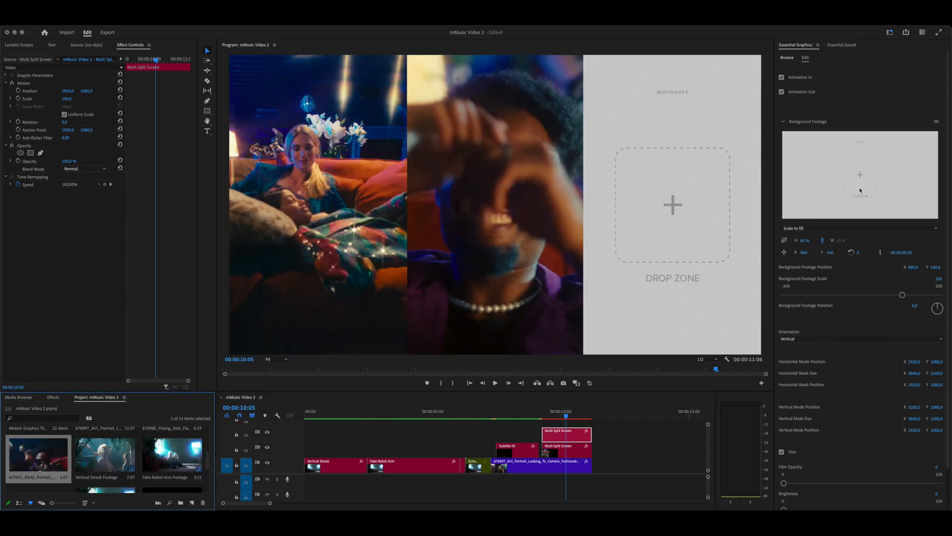
click(495, 382)
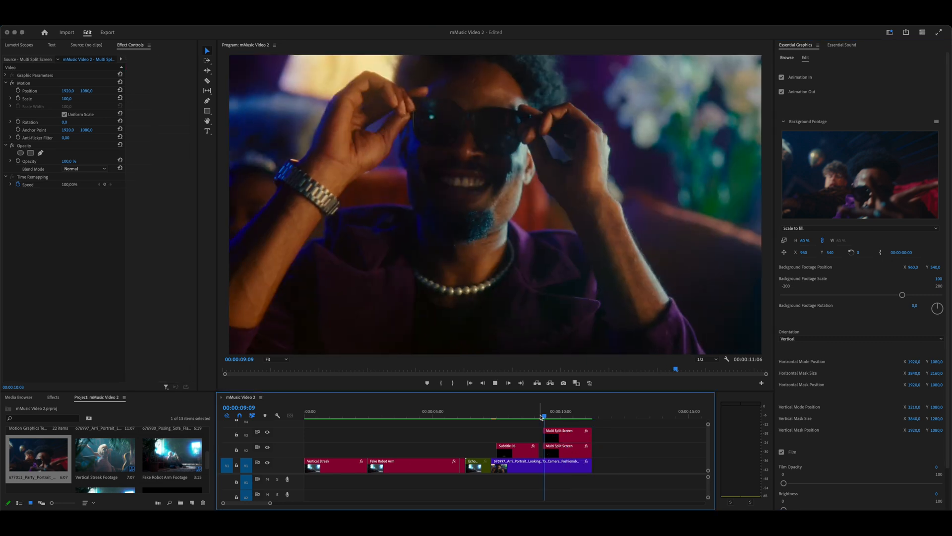